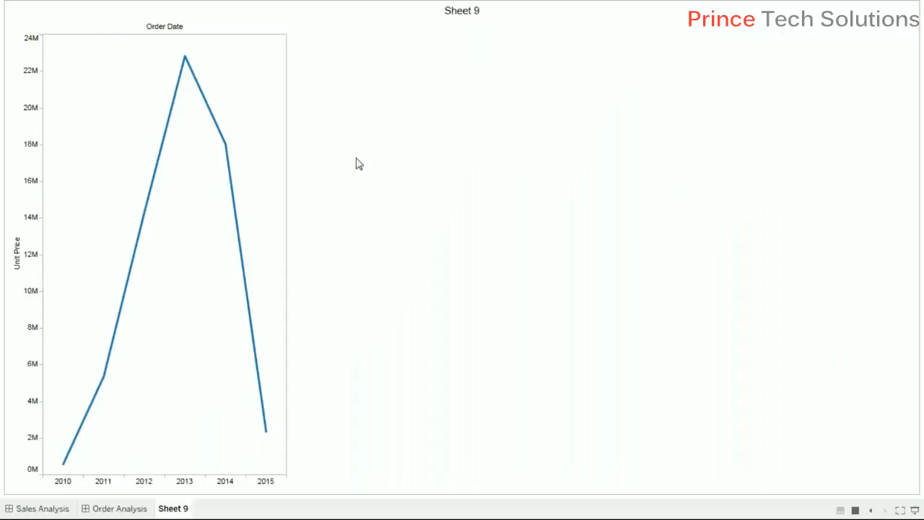
pyautogui.moveTo(875, 60)
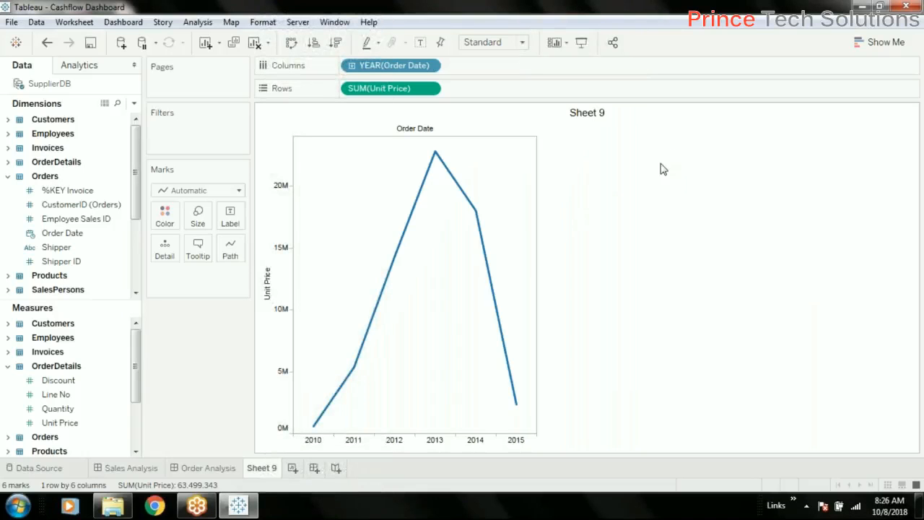
pyautogui.moveTo(427, 422)
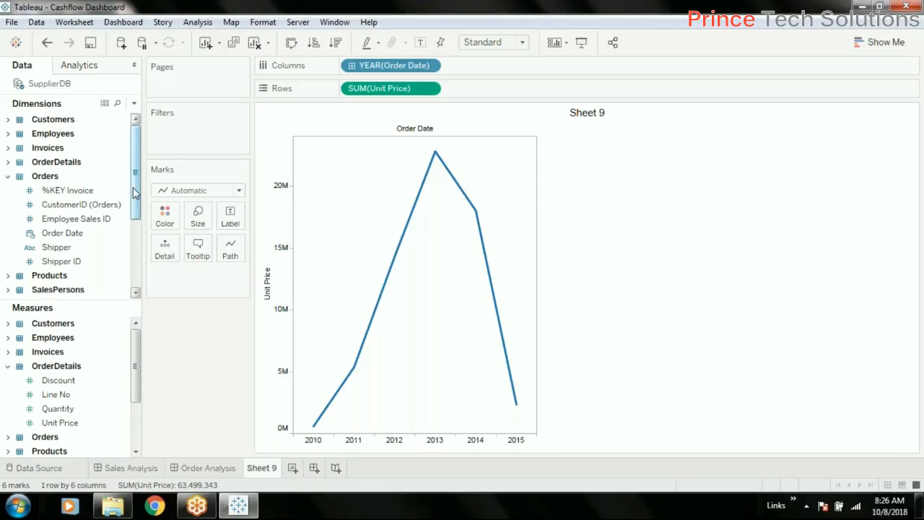
# Expand the Demography hierarchy in the Data pane to show Country, State, Division, City and Address
pyautogui.scroll(-3)
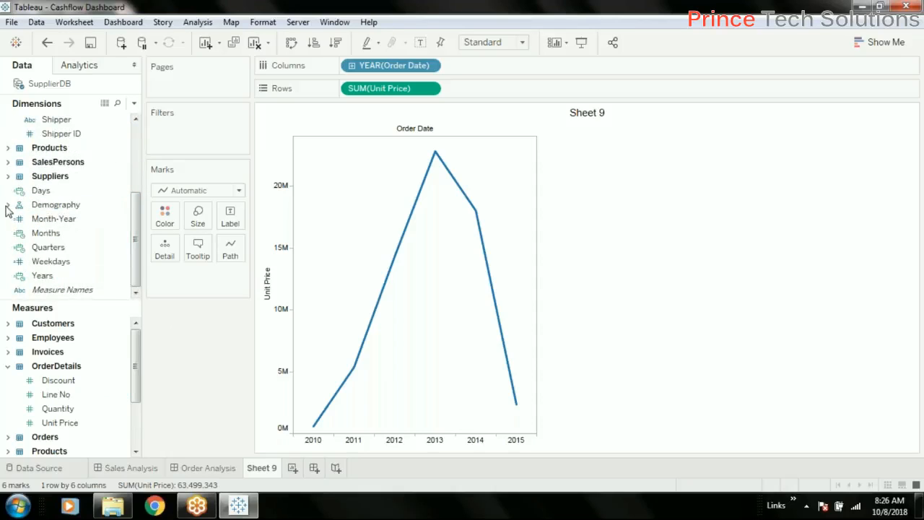
pyautogui.click(9, 205)
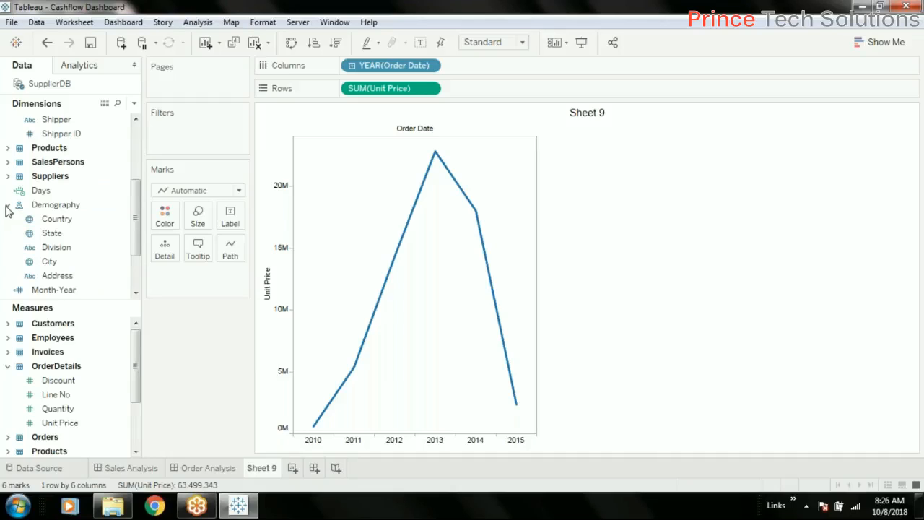
pyautogui.moveTo(886, 52)
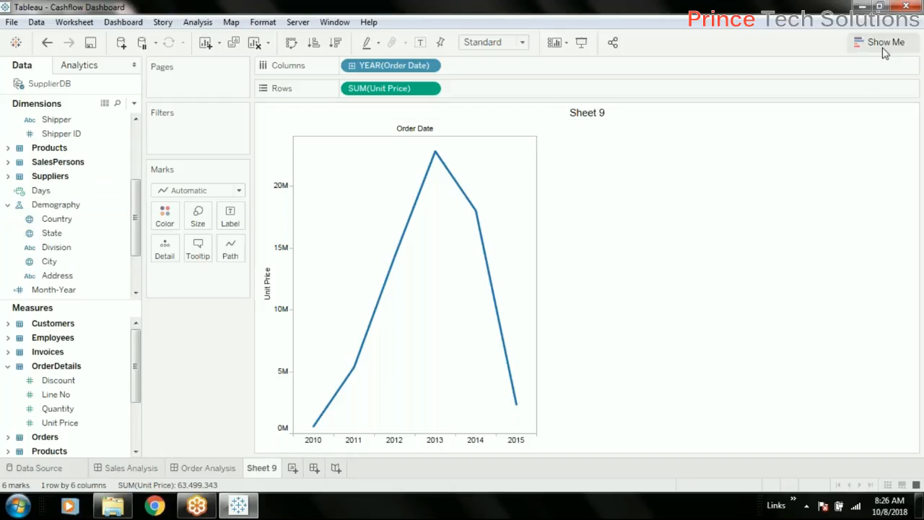
# Show chart suggestions, remove the Demography hierarchy and expand the Customers table fields
pyautogui.click(886, 42)
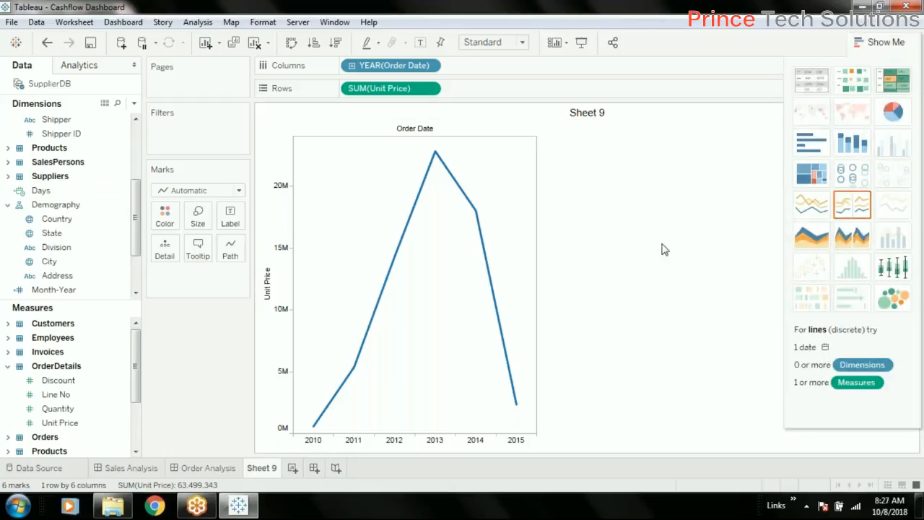
pyautogui.click(55, 205)
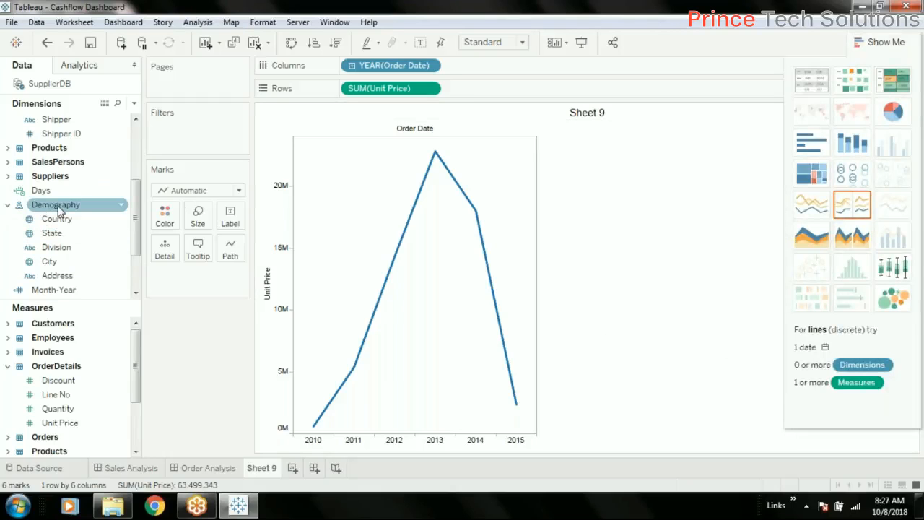
pyautogui.rightClick(55, 205)
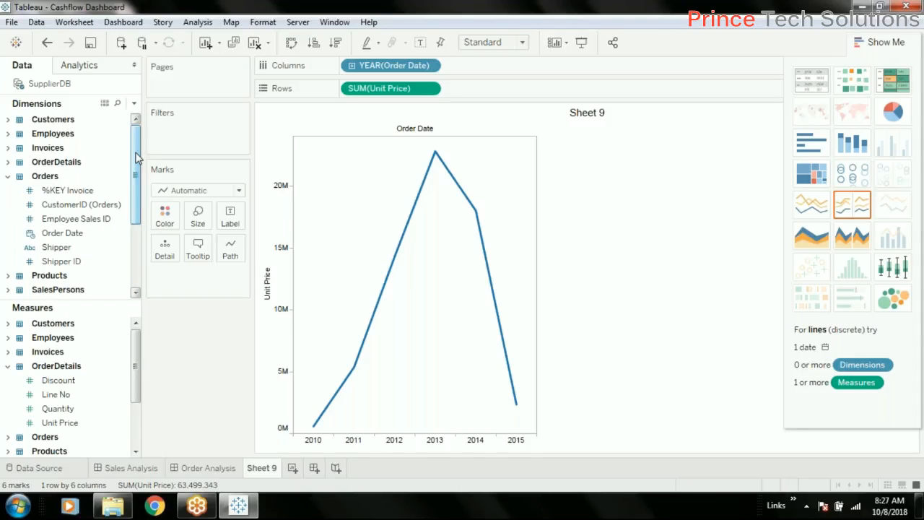
pyautogui.moveTo(87, 179)
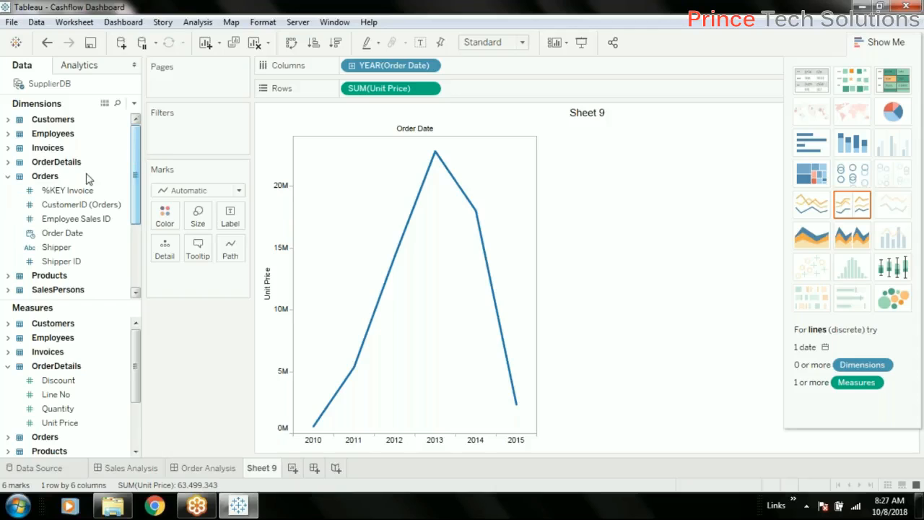
pyautogui.click(9, 118)
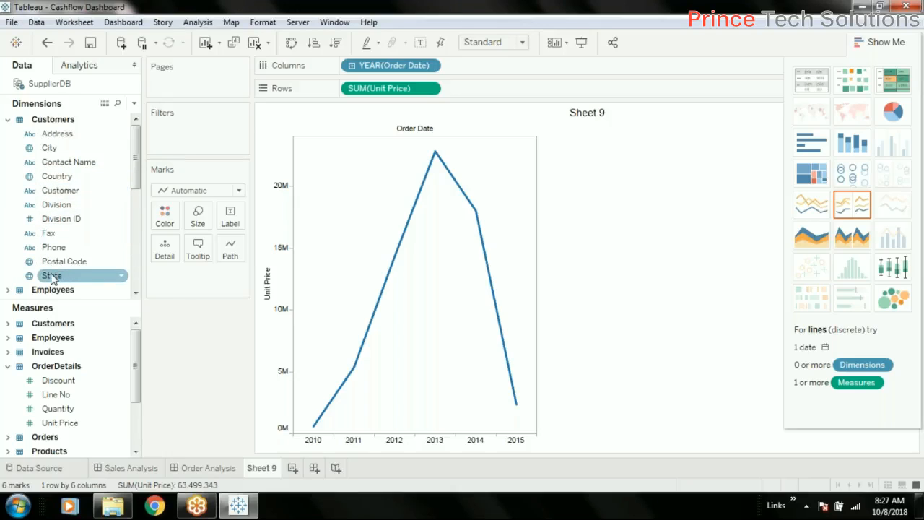
pyautogui.moveTo(60, 190)
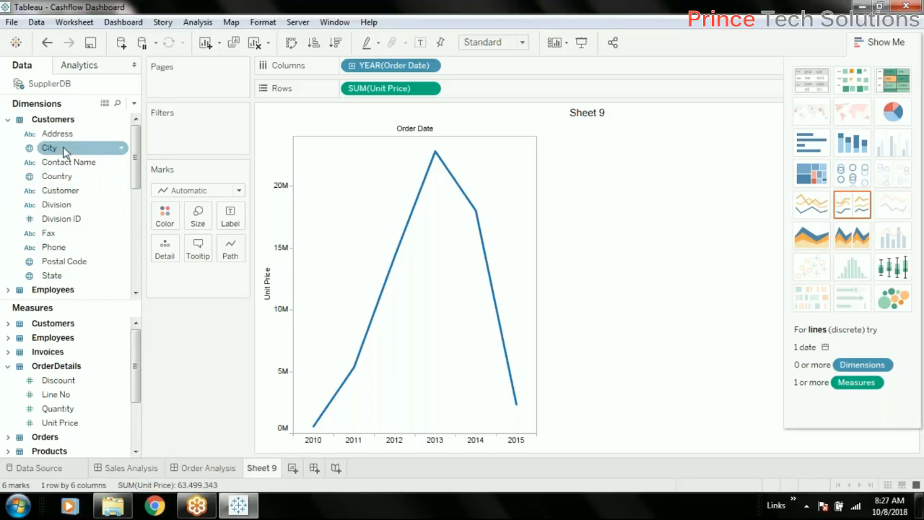
pyautogui.moveTo(64, 260)
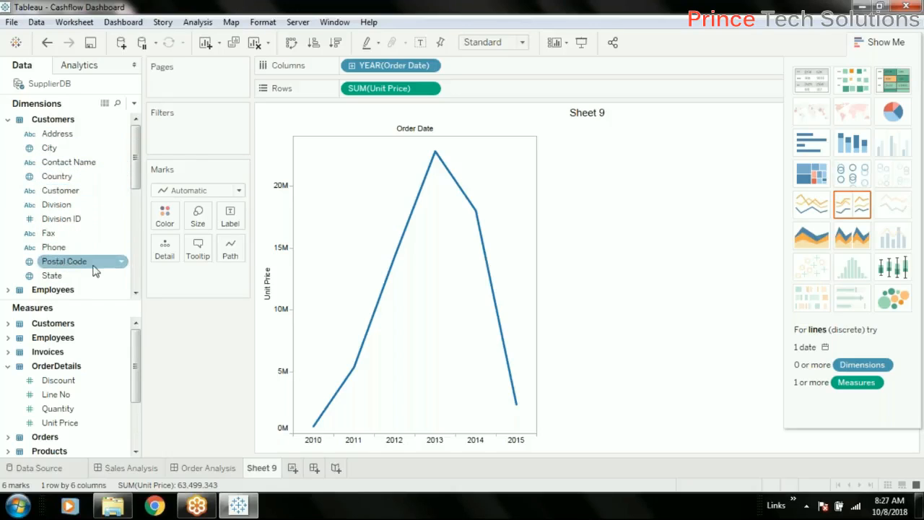
pyautogui.moveTo(49, 147)
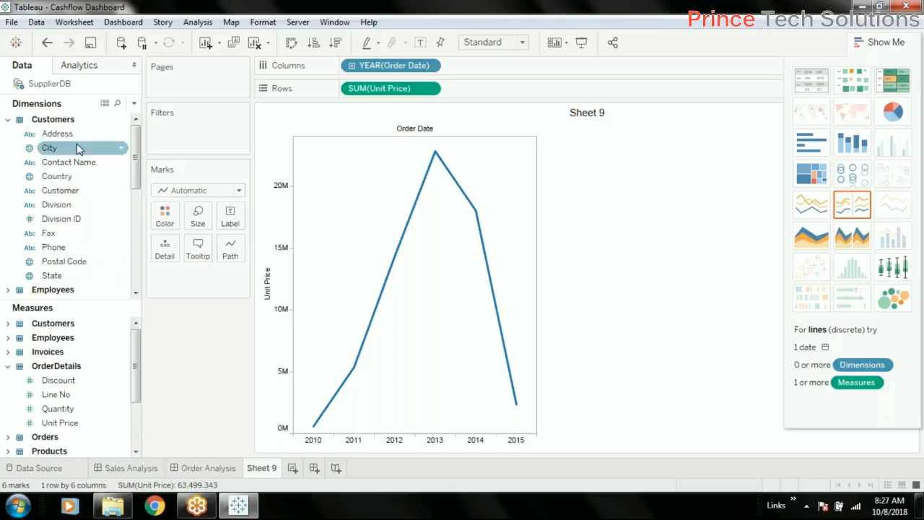
pyautogui.moveTo(58, 133)
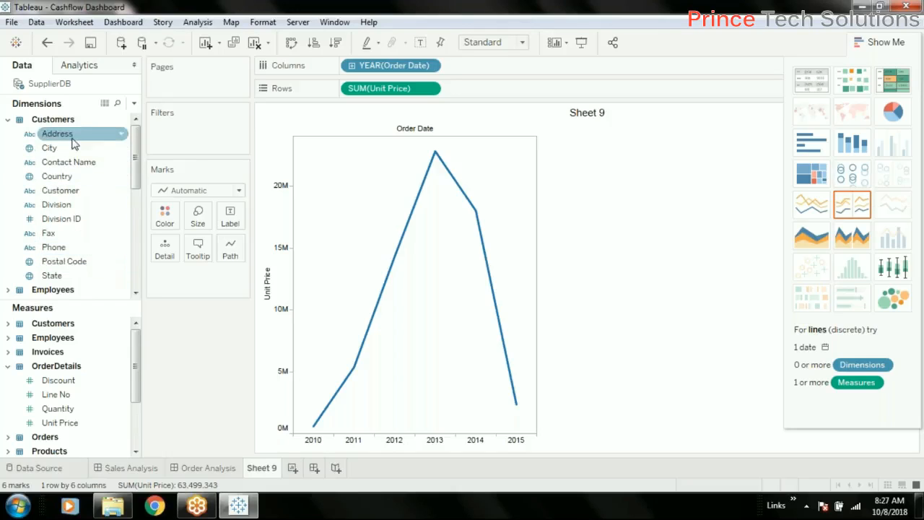
pyautogui.moveTo(547, 387)
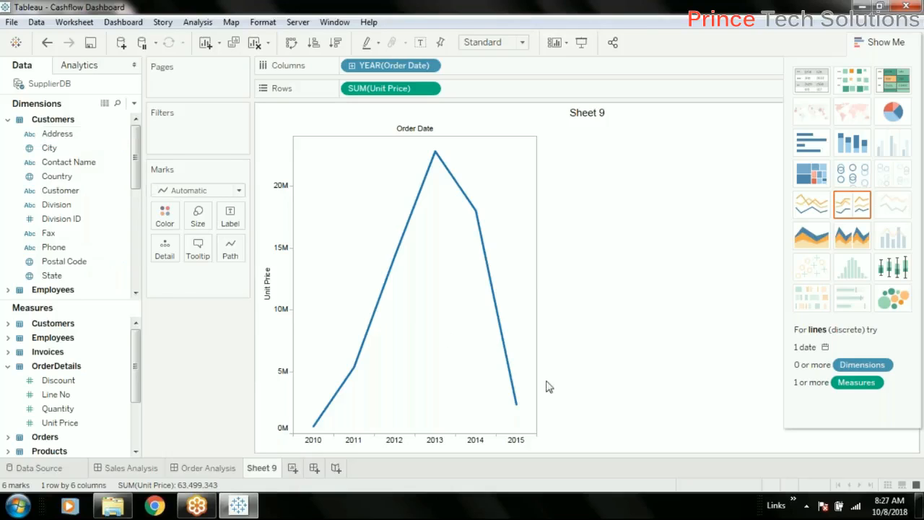
pyautogui.moveTo(580, 407)
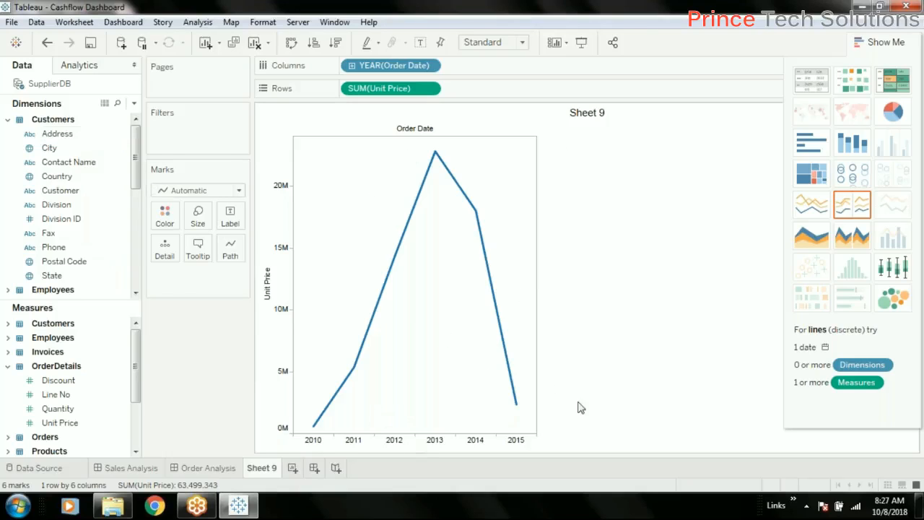
pyautogui.moveTo(606, 401)
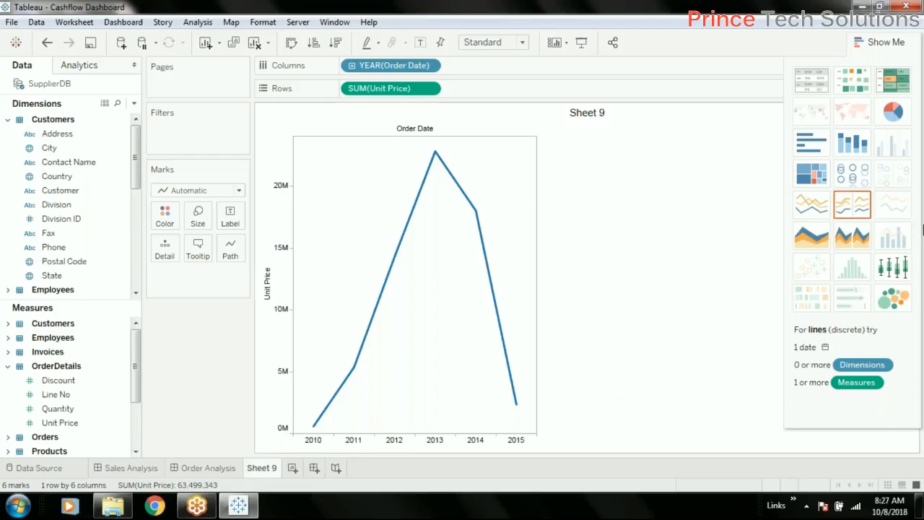
pyautogui.moveTo(671, 182)
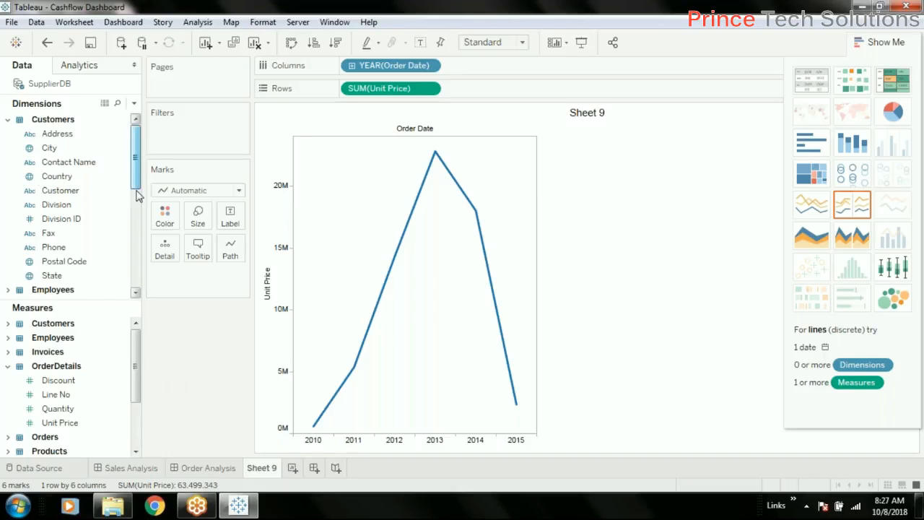
pyautogui.scroll(-3)
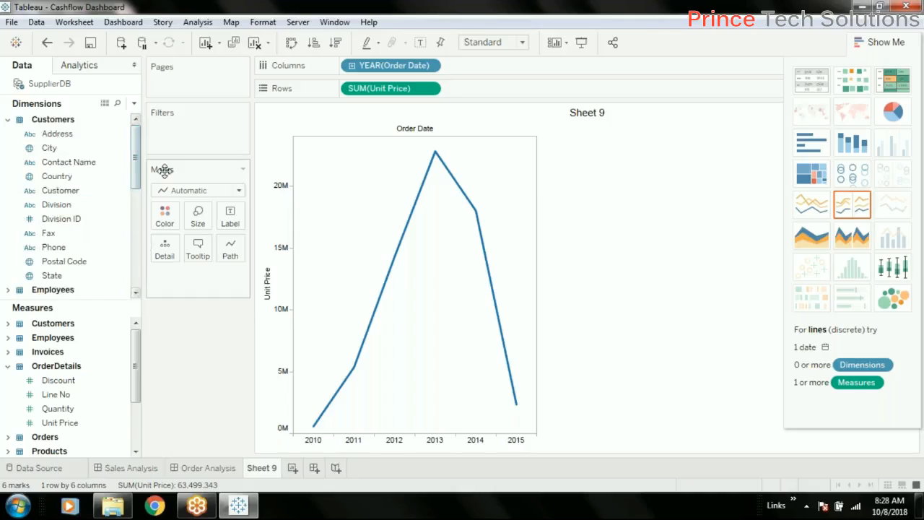
pyautogui.moveTo(262, 353)
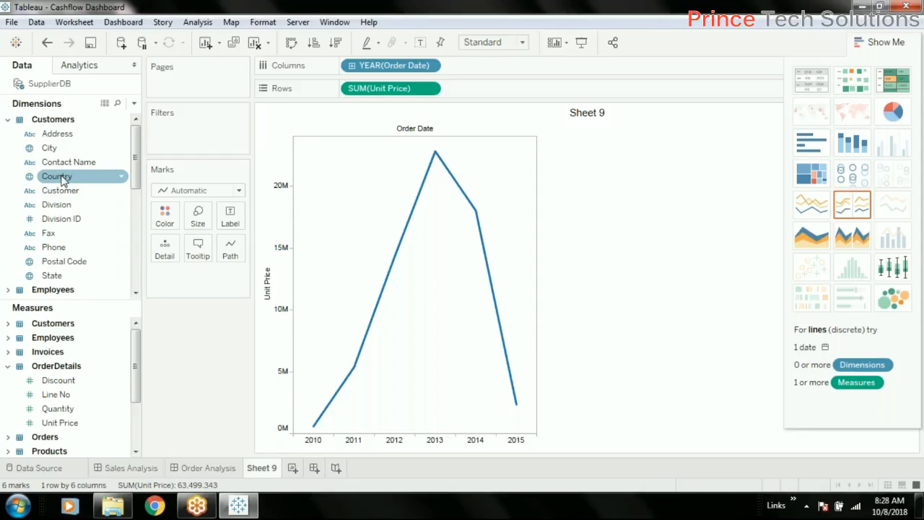
# Create a new hierarchy named Demography from the Country field
pyautogui.click(811, 111)
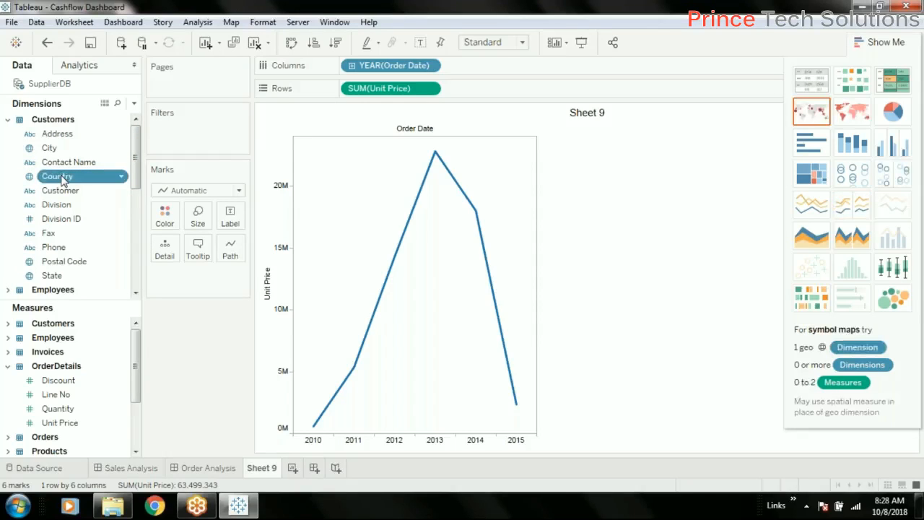
pyautogui.moveTo(517, 271)
pyautogui.write('Demography')
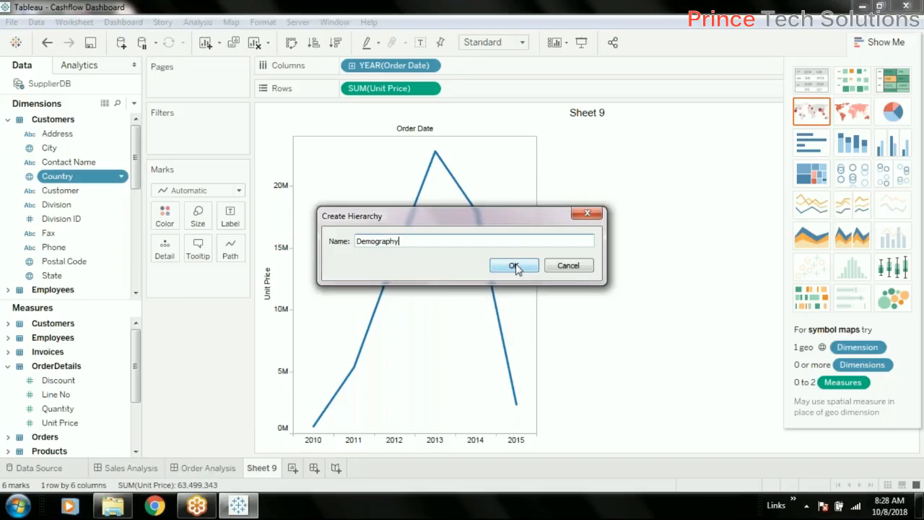
pyautogui.click(514, 265)
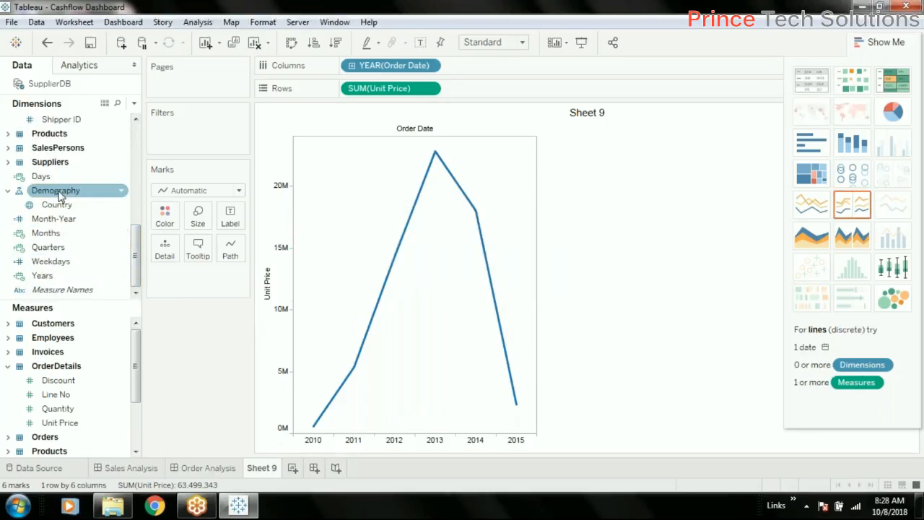
pyautogui.moveTo(16, 199)
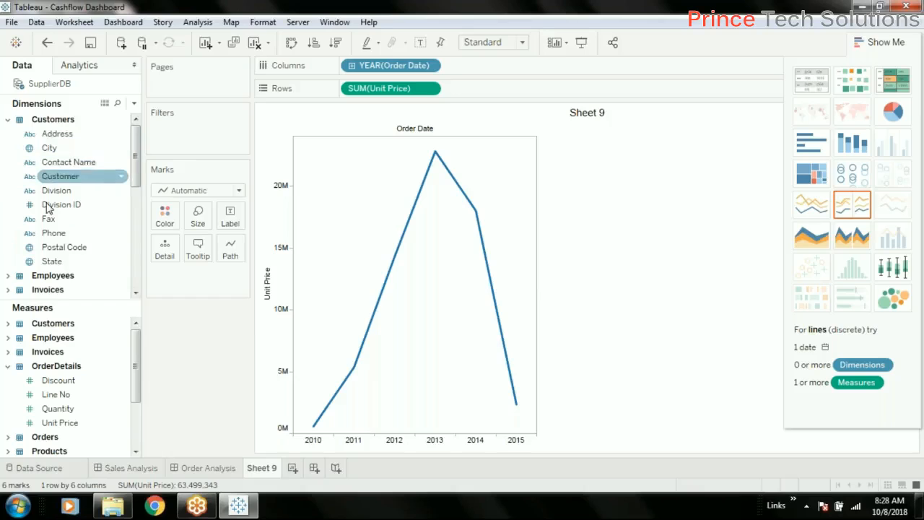
# Add Division, City, Postal Code and Address to the Demography hierarchy
pyautogui.click(52, 261)
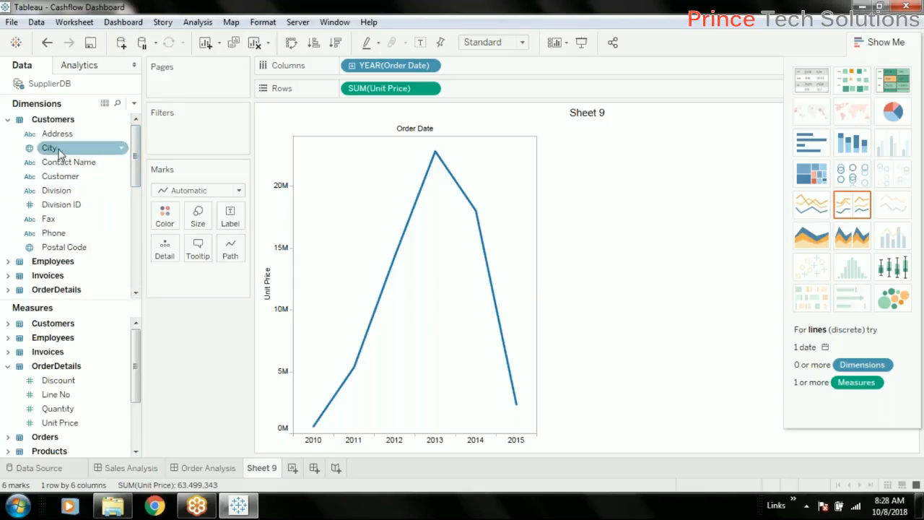
pyautogui.moveTo(55, 190)
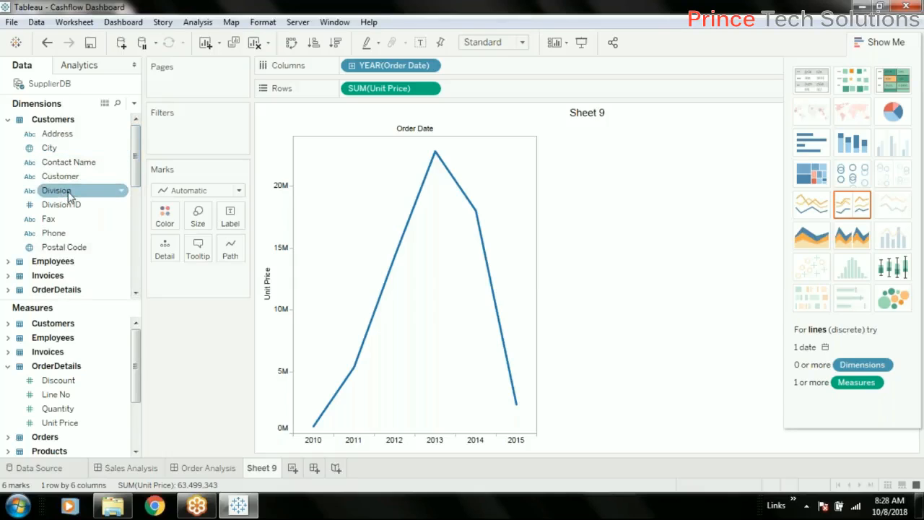
pyautogui.rightClick(56, 191)
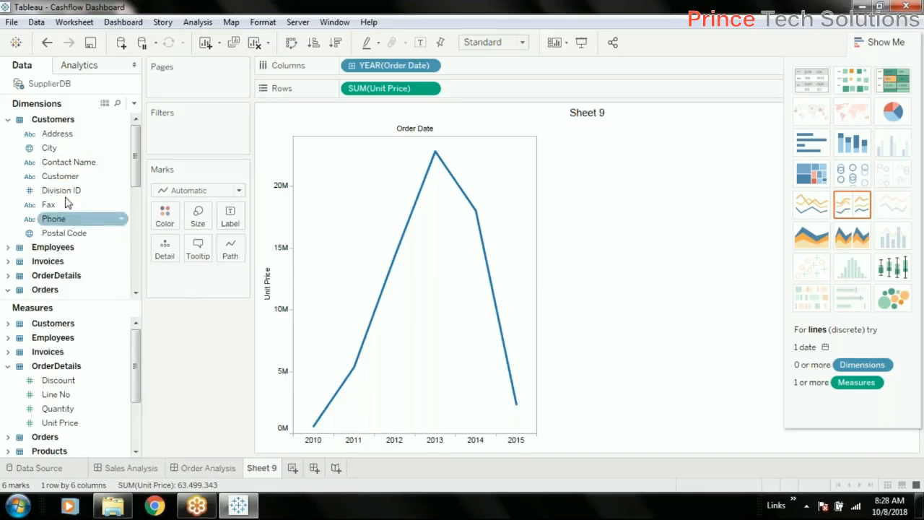
pyautogui.rightClick(49, 147)
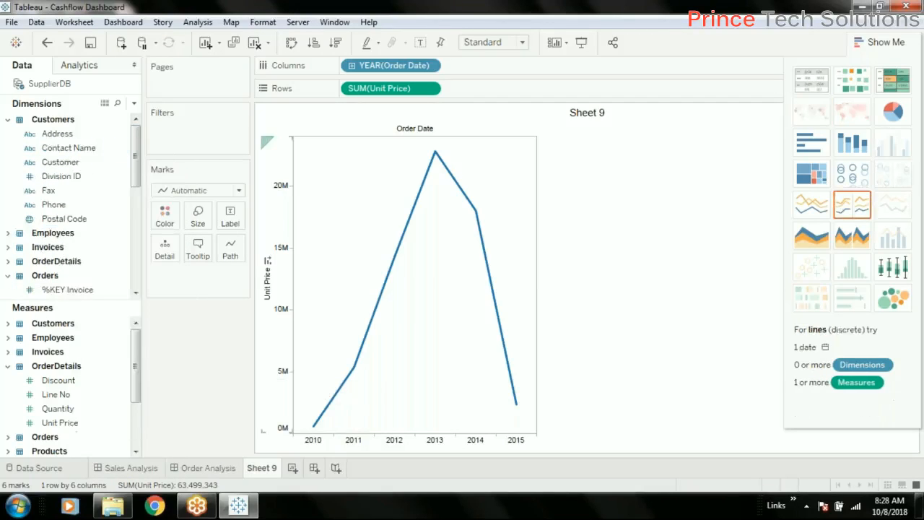
pyautogui.rightClick(57, 133)
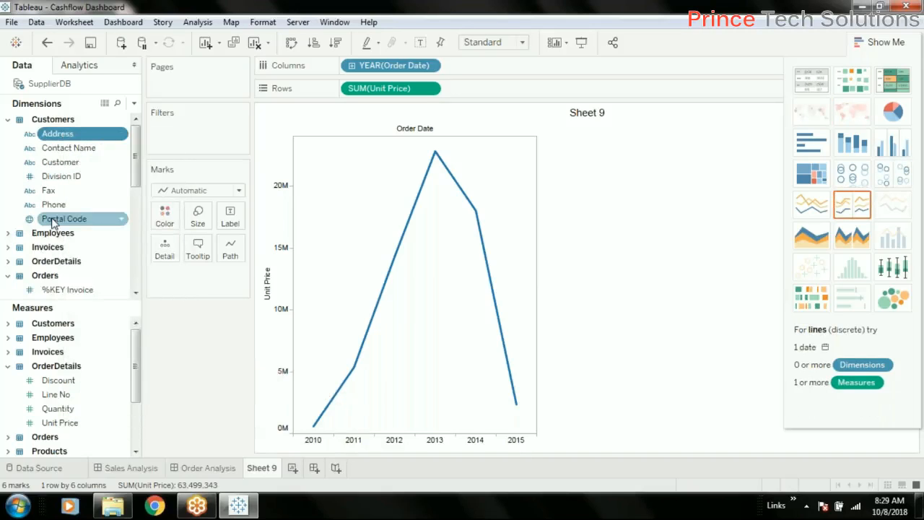
pyautogui.moveTo(80, 222)
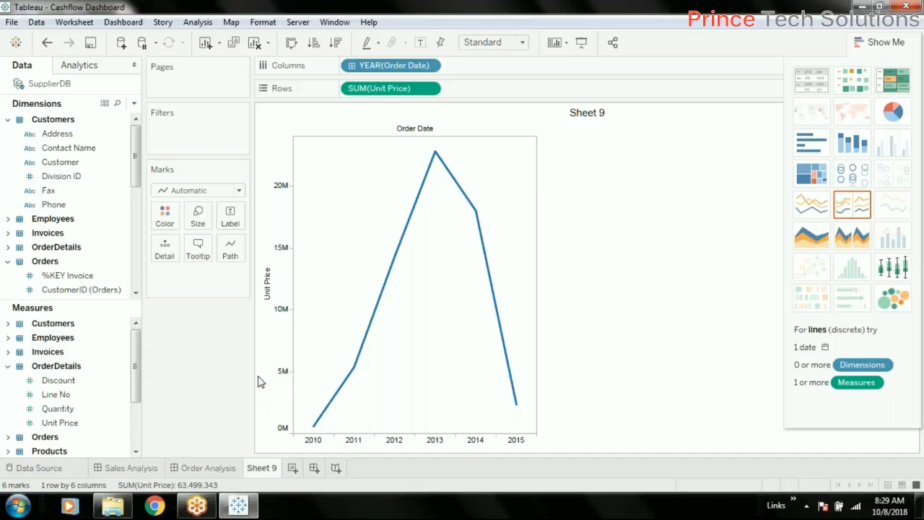
pyautogui.click(58, 133)
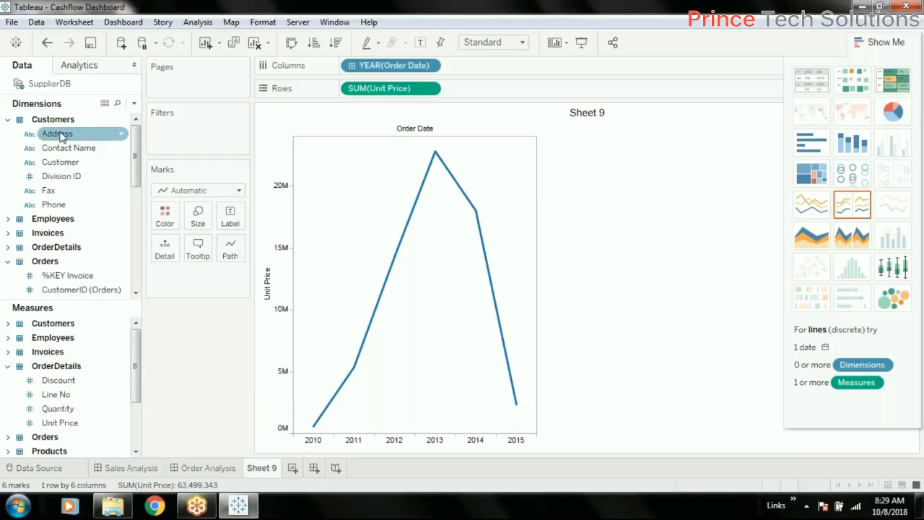
pyautogui.rightClick(58, 133)
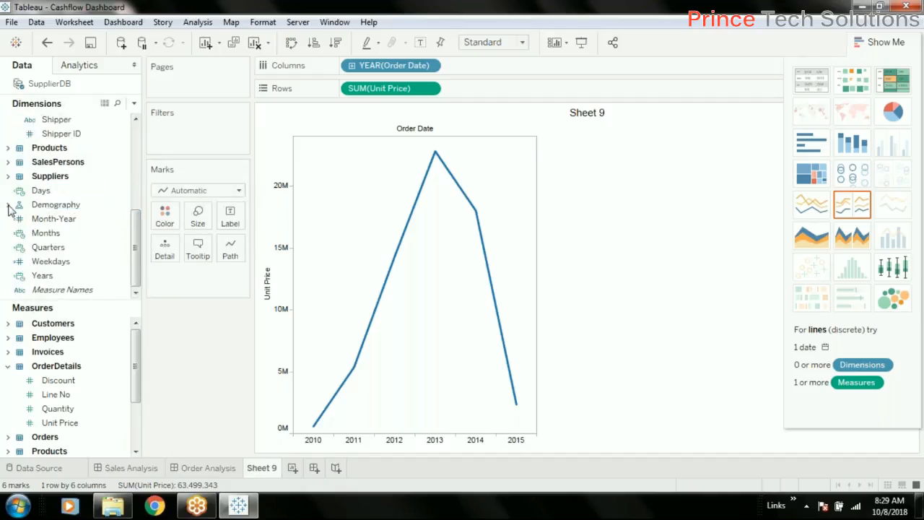
# Expand Demography to show Country, State, Division, City, Postal Code and Address
pyautogui.click(18, 205)
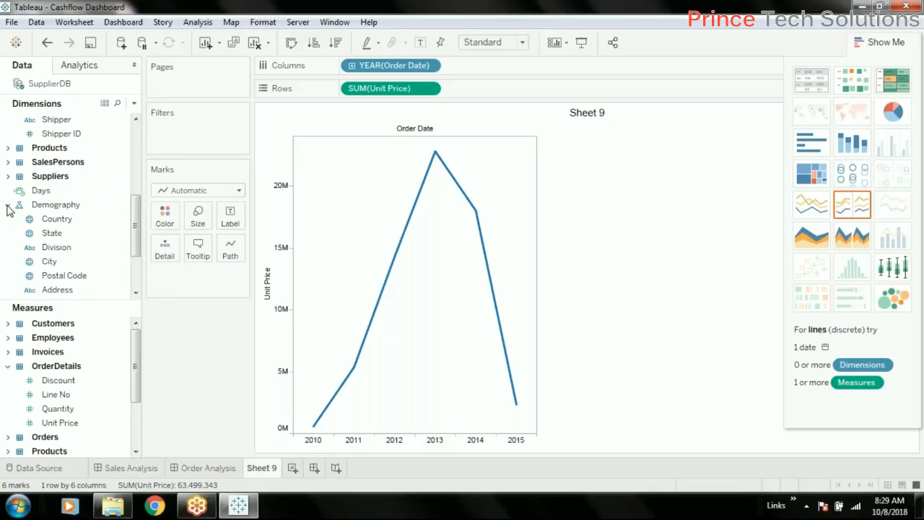
pyautogui.click(41, 191)
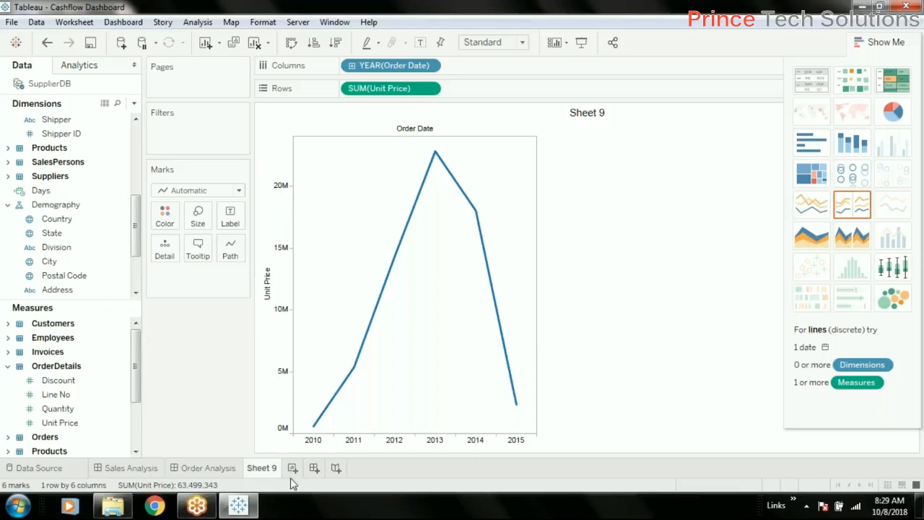
# Start a new worksheet and add Country from Demography, producing a world map
pyautogui.click(292, 468)
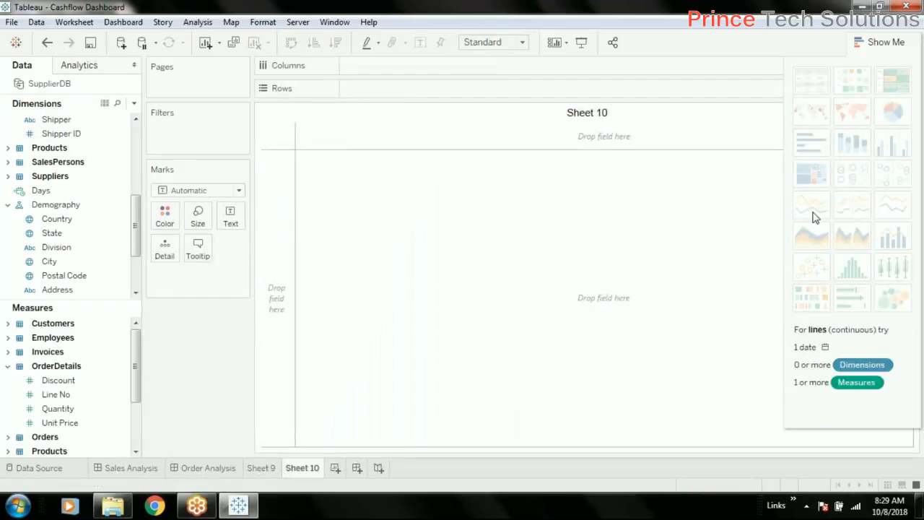
pyautogui.moveTo(820, 208)
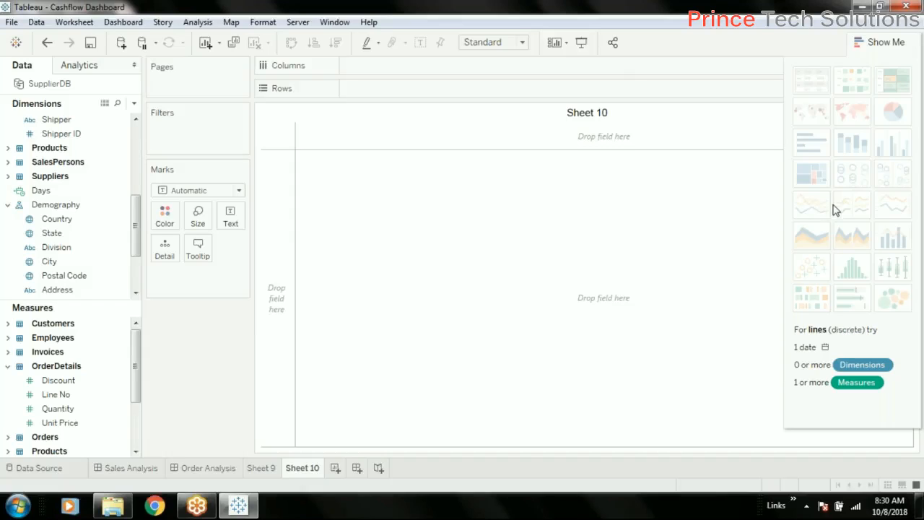
pyautogui.click(55, 205)
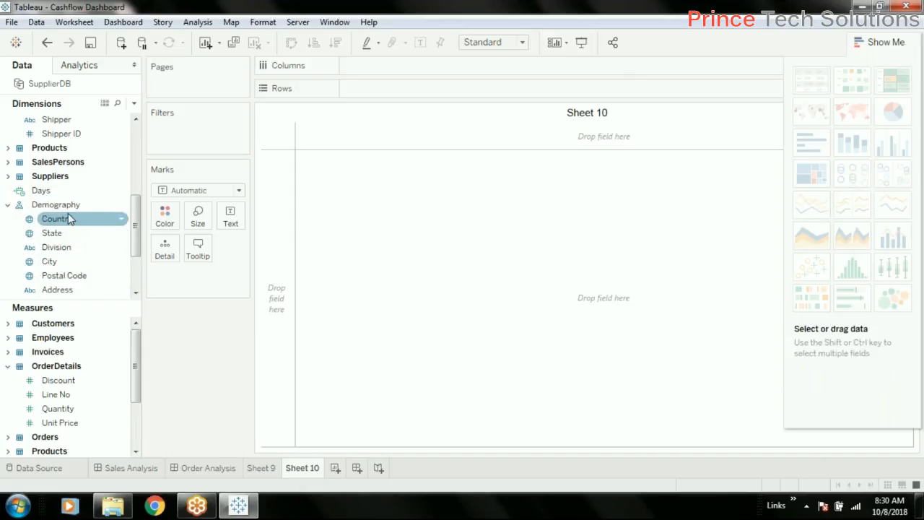
pyautogui.rightClick(54, 205)
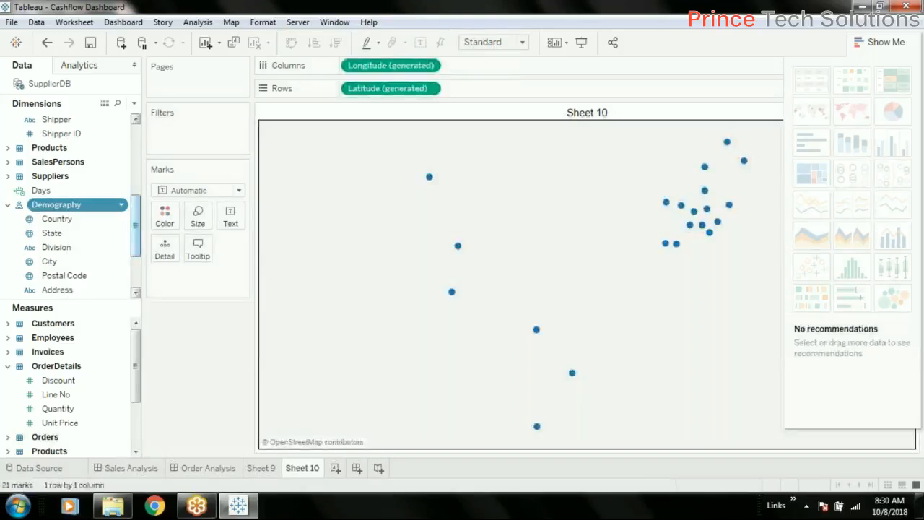
pyautogui.moveTo(58, 219); pyautogui.dragTo(202, 275)
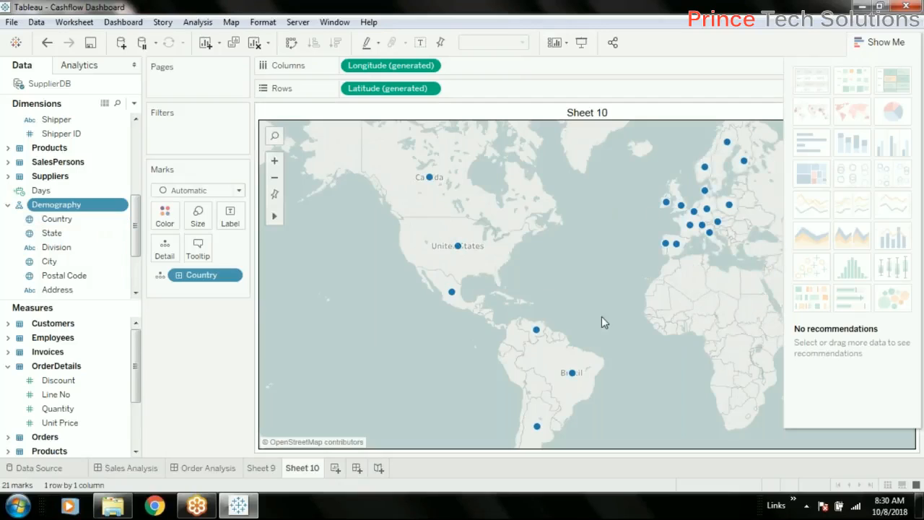
pyautogui.moveTo(392, 88)
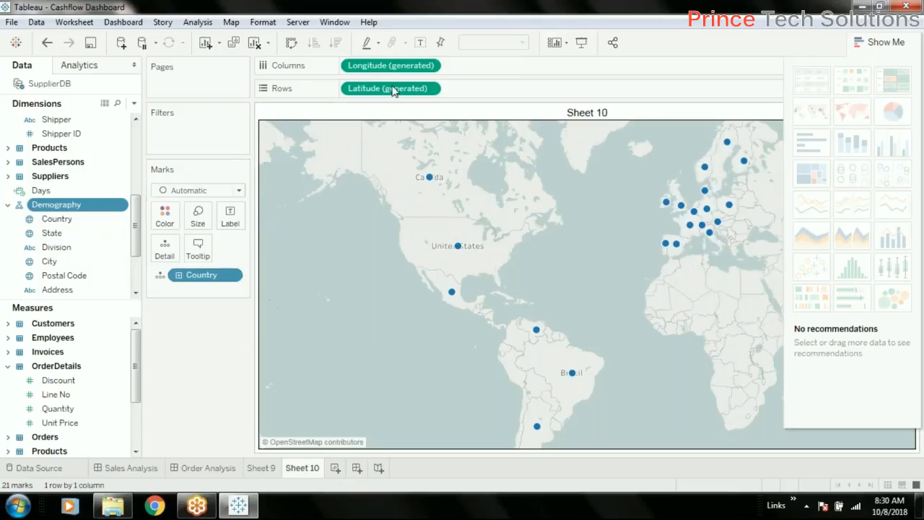
# Remove the generated latitude and longitude so countries show as plain marks, then expand Orders
pyautogui.click(429, 88)
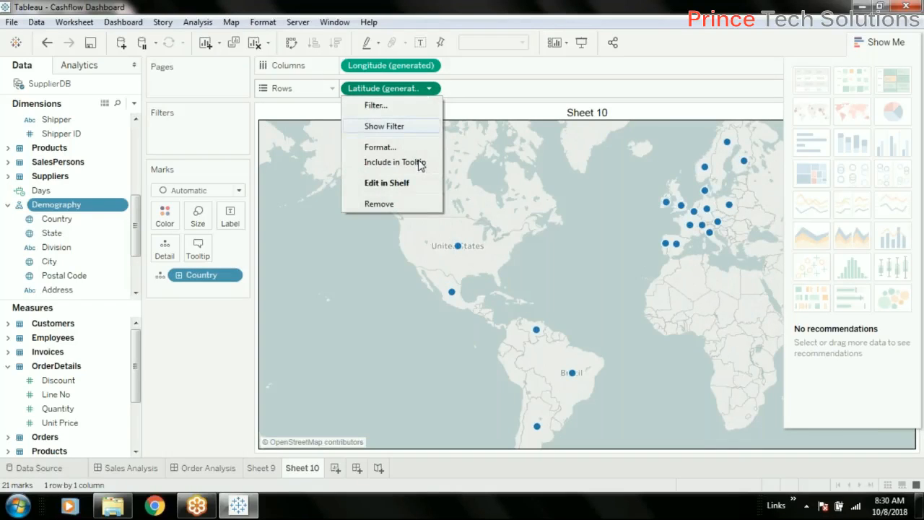
pyautogui.click(378, 202)
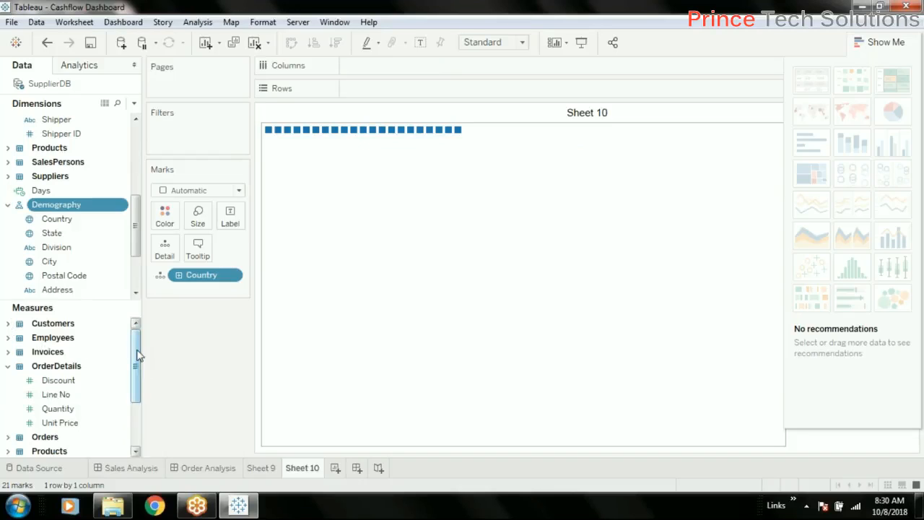
pyautogui.scroll(-3)
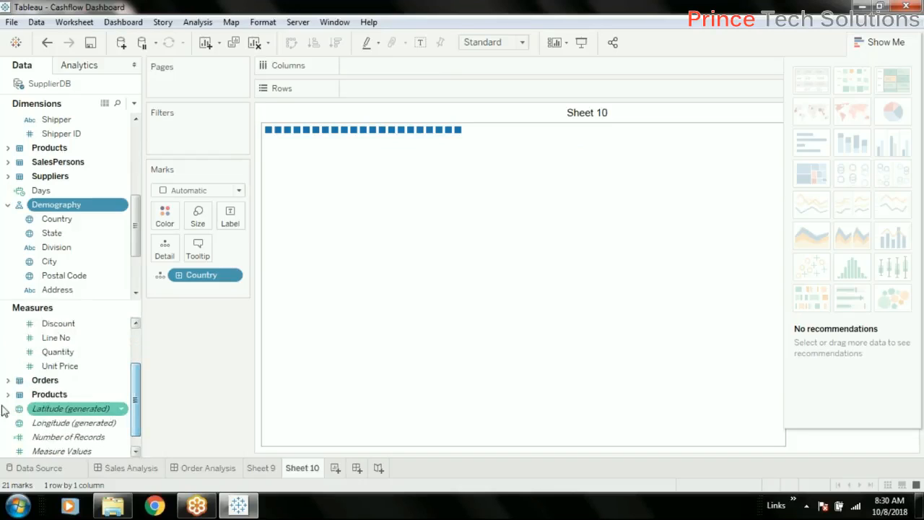
pyautogui.click(9, 379)
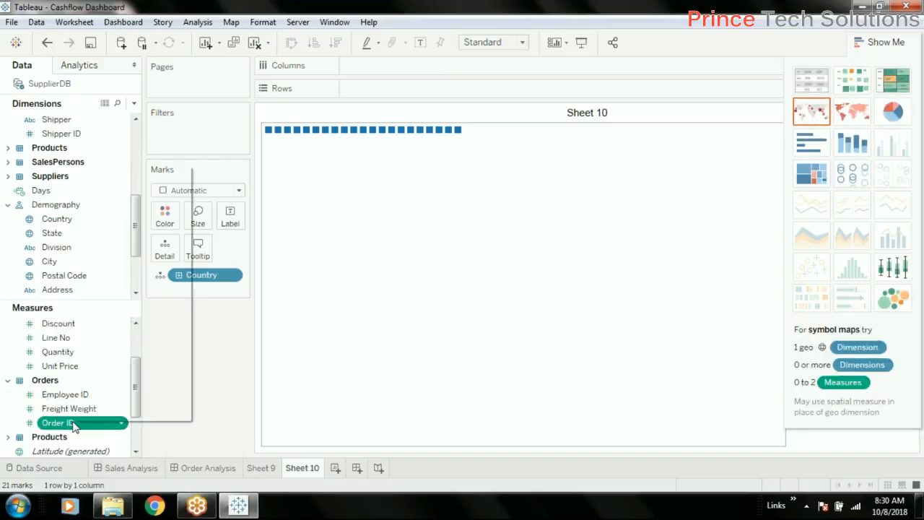
# Add Order ID to the sheet and aggregate it as Count (Distinct)
pyautogui.rightClick(58, 422)
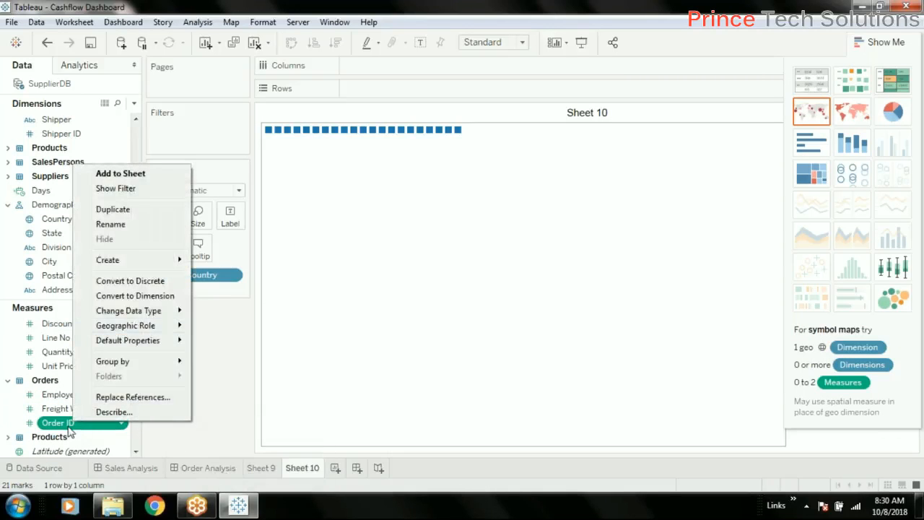
pyautogui.click(120, 173)
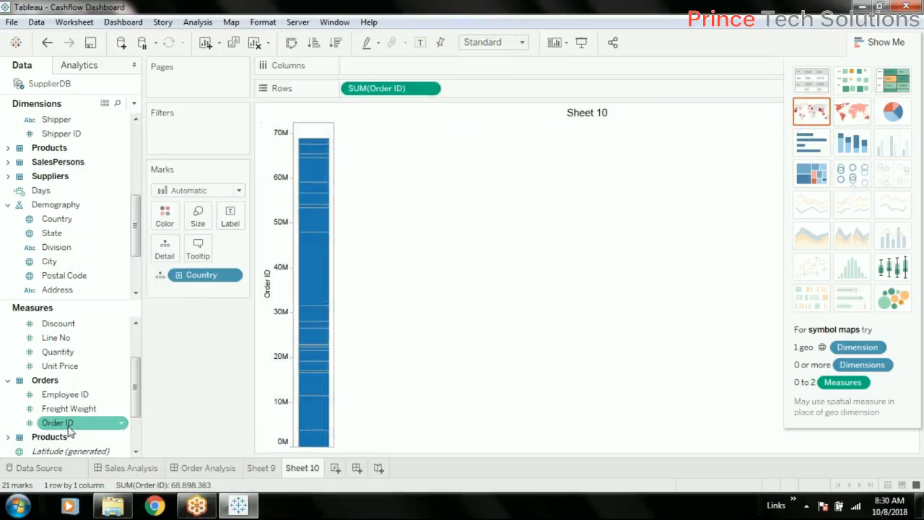
pyautogui.click(429, 88)
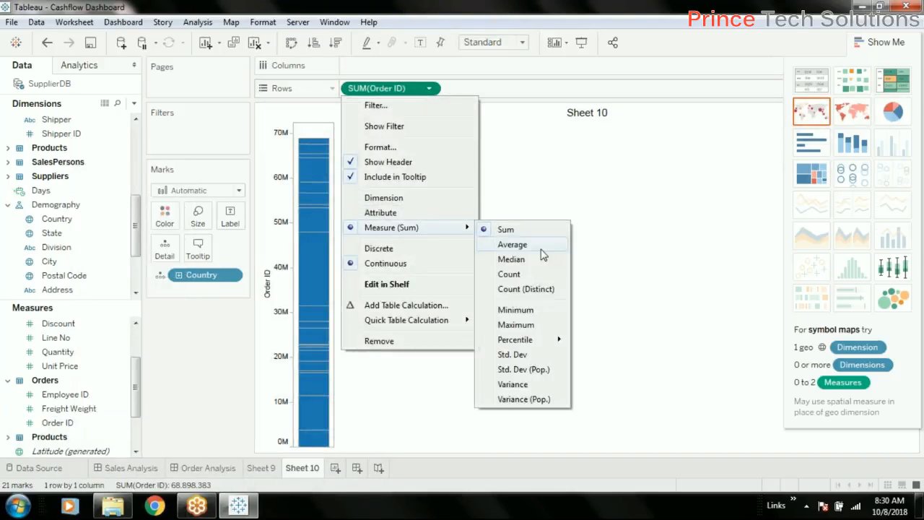
pyautogui.click(525, 289)
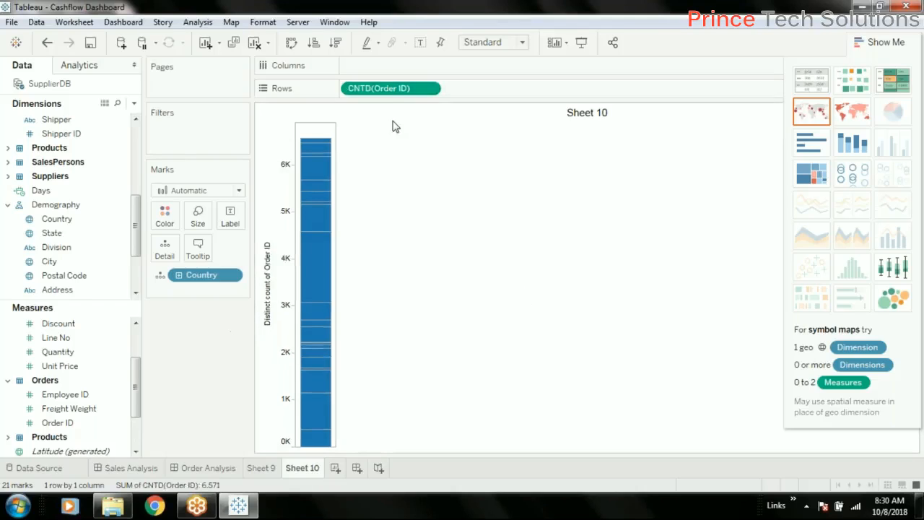
pyautogui.moveTo(390, 88)
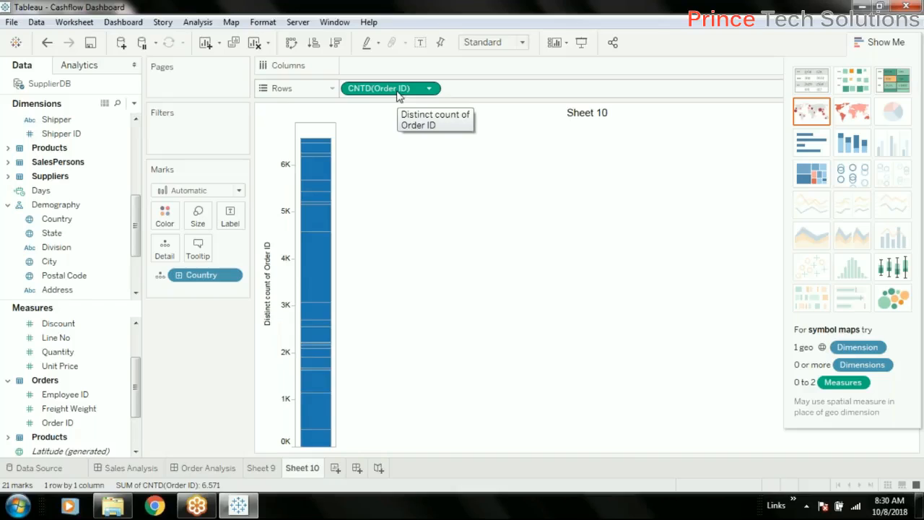
pyautogui.moveTo(591, 23)
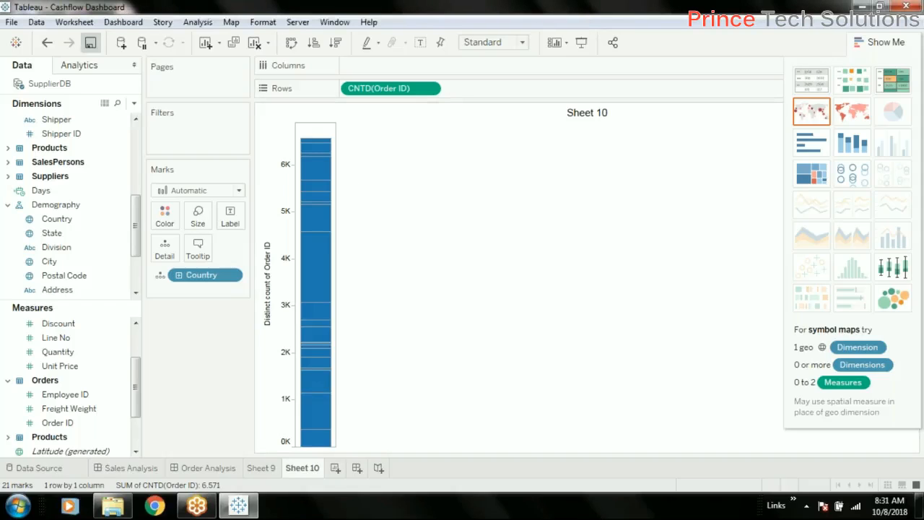
pyautogui.moveTo(601, 20)
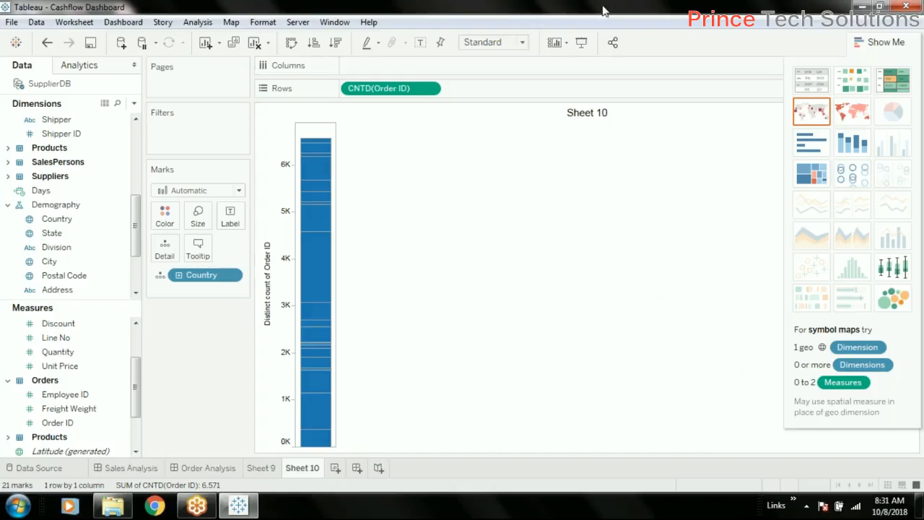
pyautogui.moveTo(179, 359)
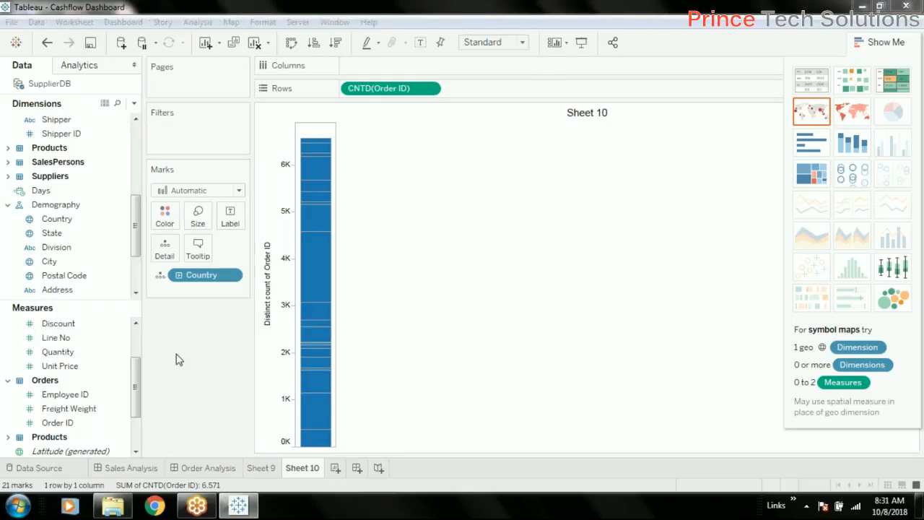
pyautogui.moveTo(190, 303)
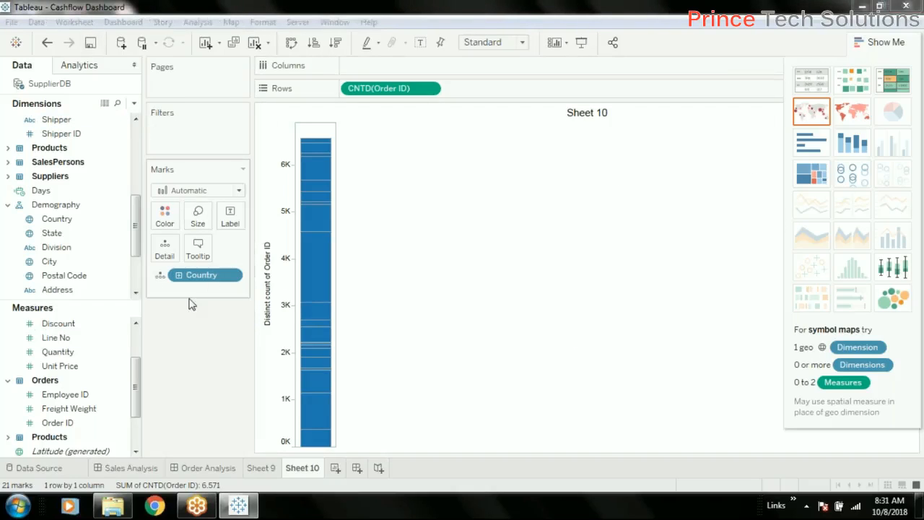
pyautogui.moveTo(315, 216)
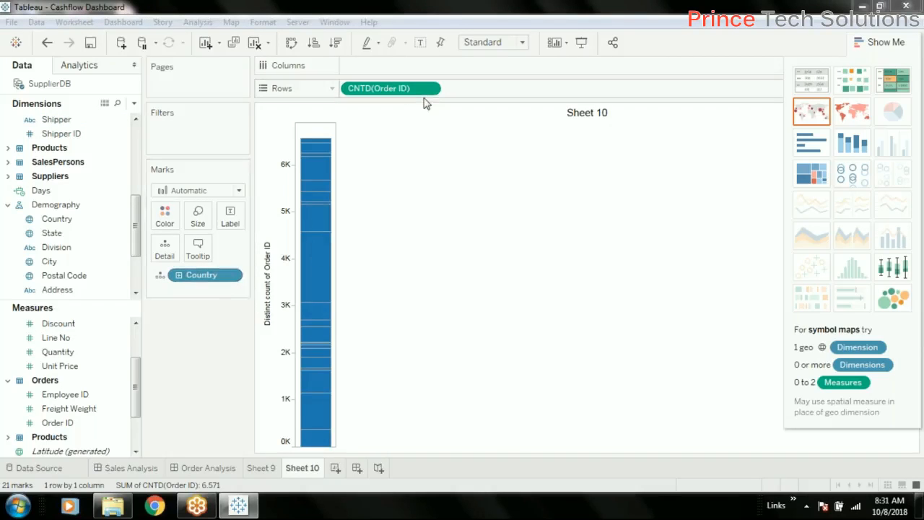
pyautogui.moveTo(546, 417)
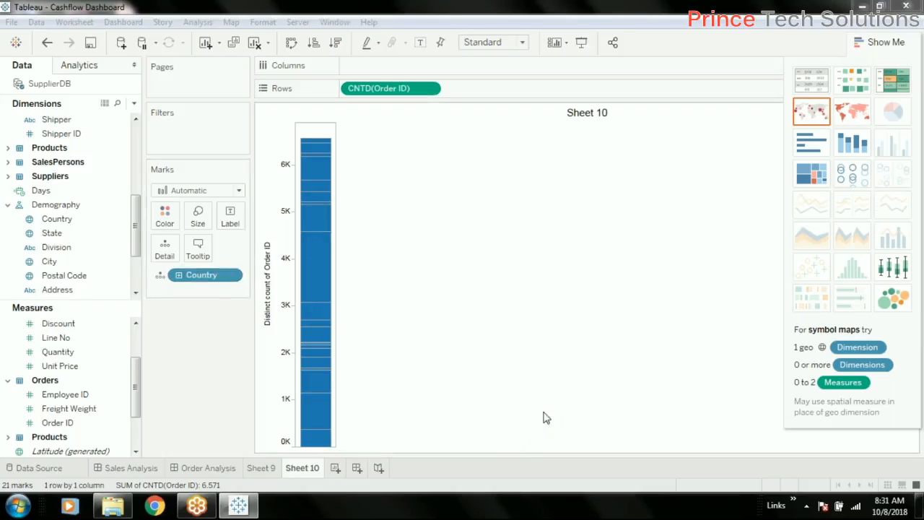
pyautogui.moveTo(811, 205)
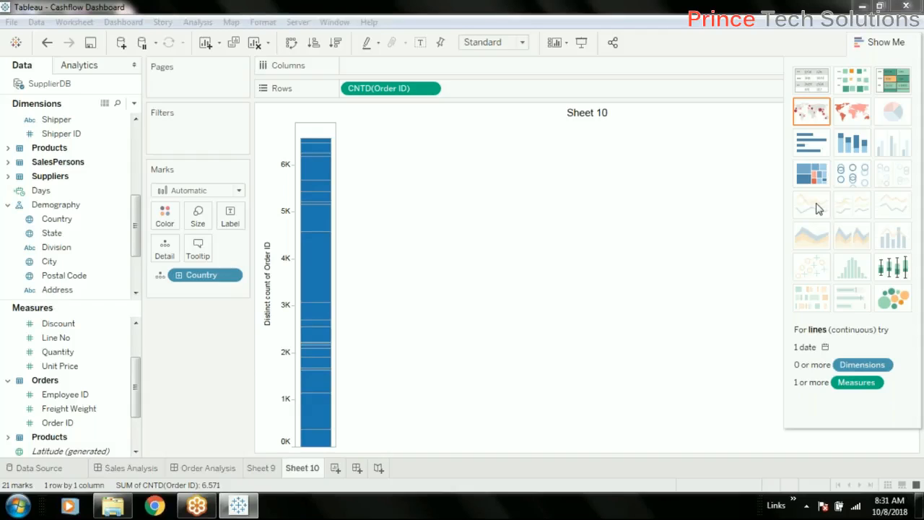
pyautogui.moveTo(836, 247)
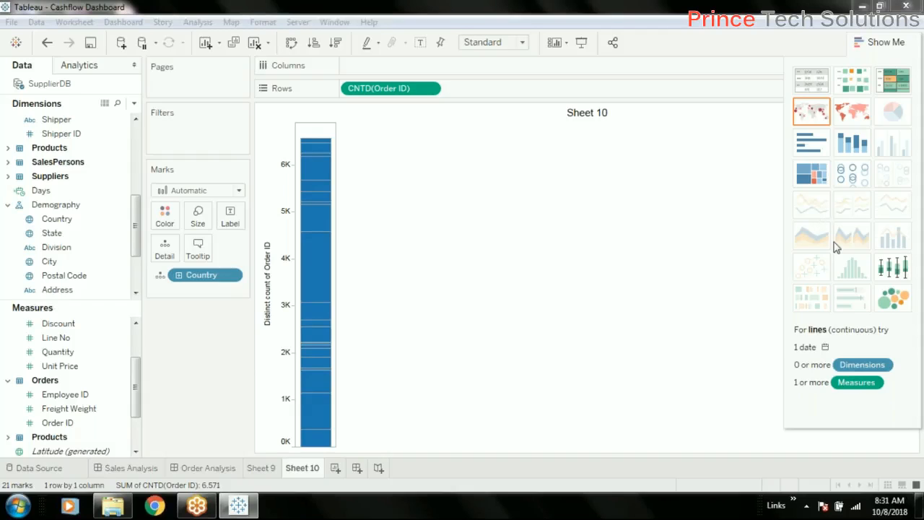
pyautogui.moveTo(814, 222)
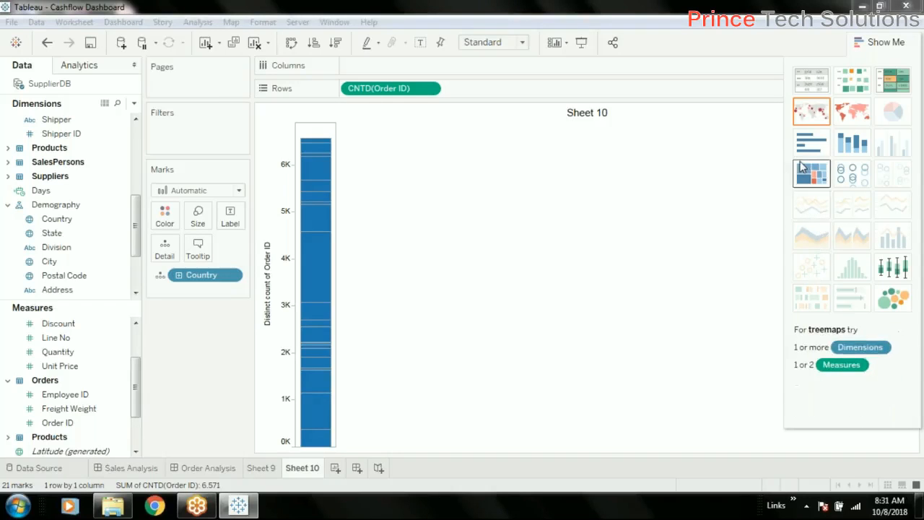
pyautogui.moveTo(811, 142)
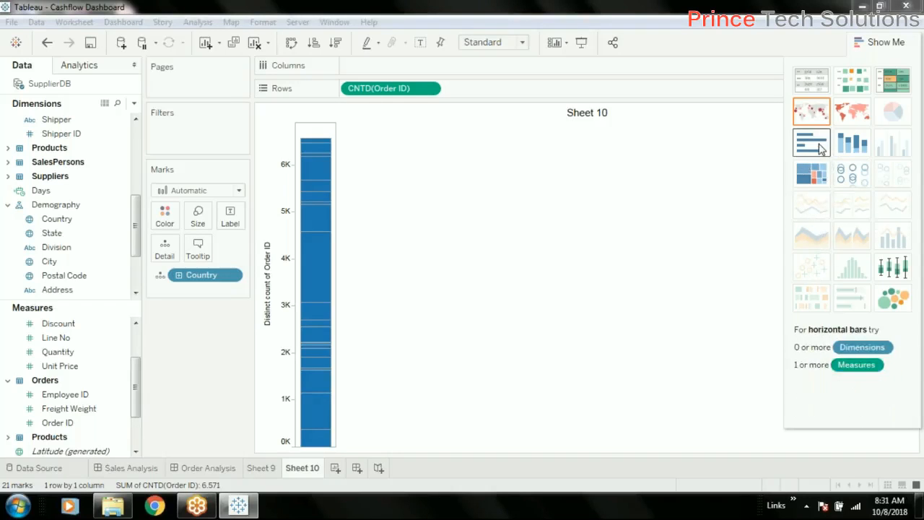
# Choose horizontal bars in Show Me to chart distinct order counts per country
pyautogui.click(811, 141)
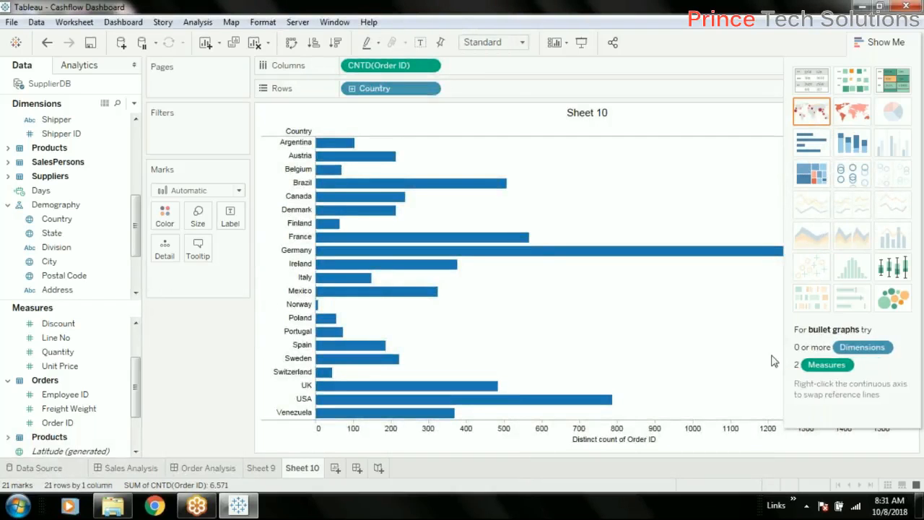
# Swap rows and columns so Country runs along the bottom with vertical bars
pyautogui.click(292, 42)
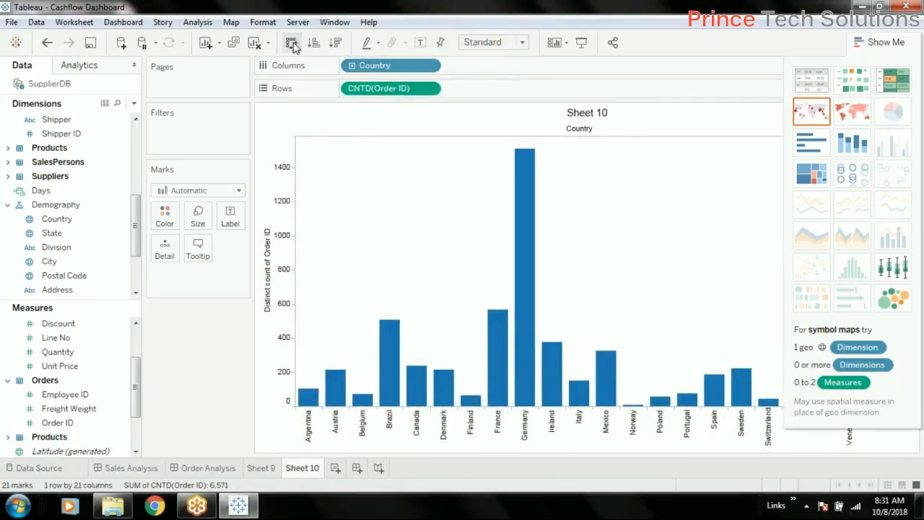
pyautogui.moveTo(581, 50)
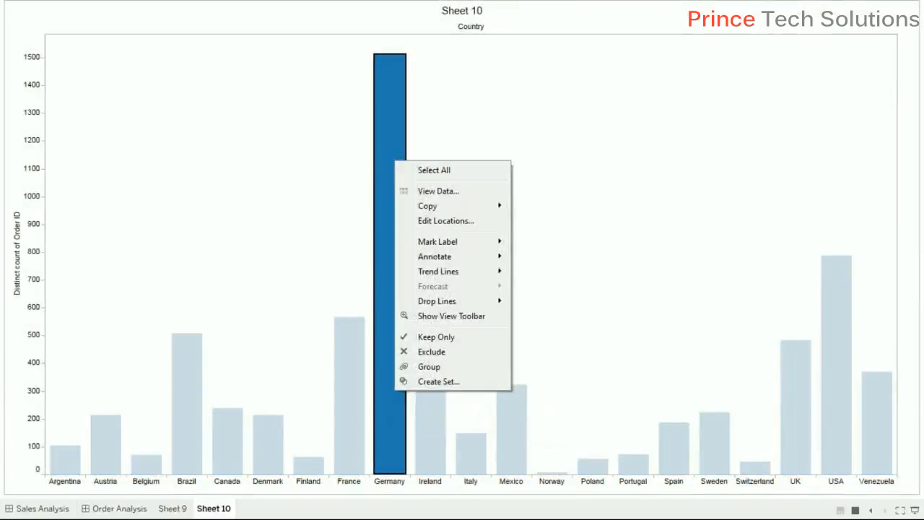
pyautogui.moveTo(396, 395)
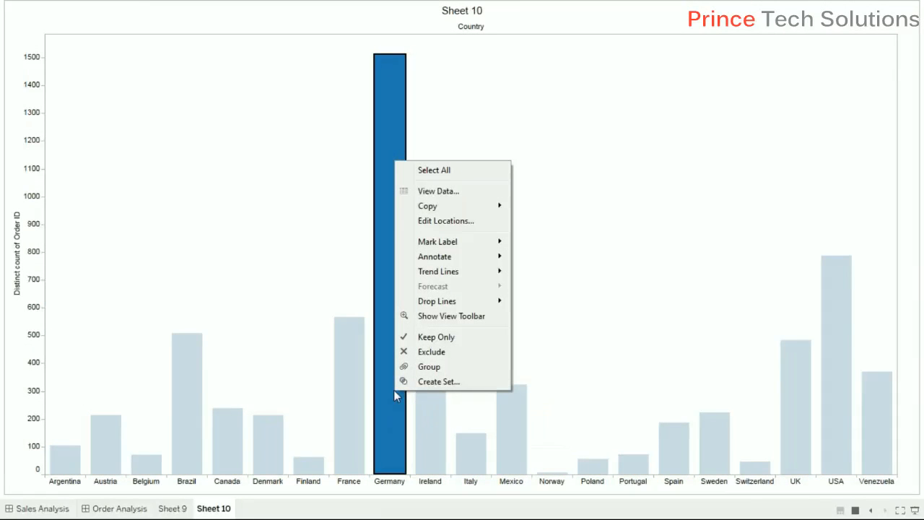
pyautogui.moveTo(387, 421)
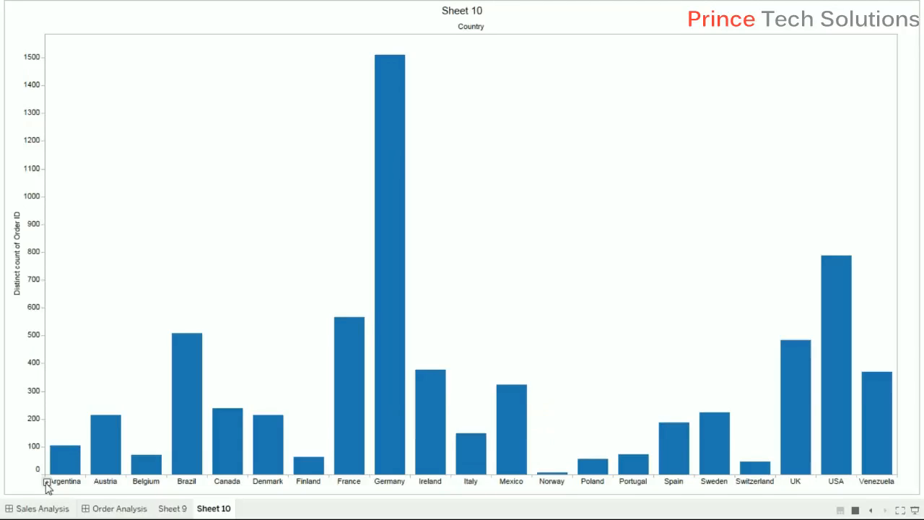
# Drill the Country axis down one level and scroll across the resulting bars
pyautogui.click(46, 482)
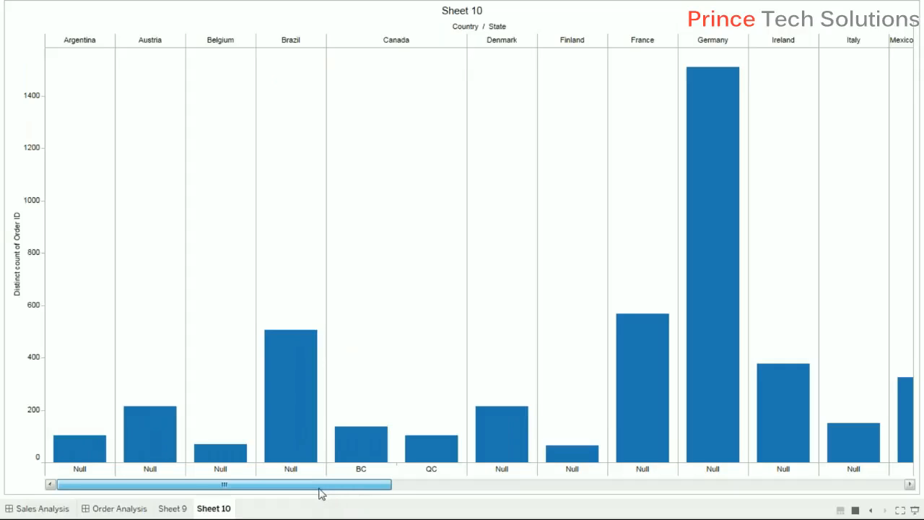
pyautogui.moveTo(323, 488)
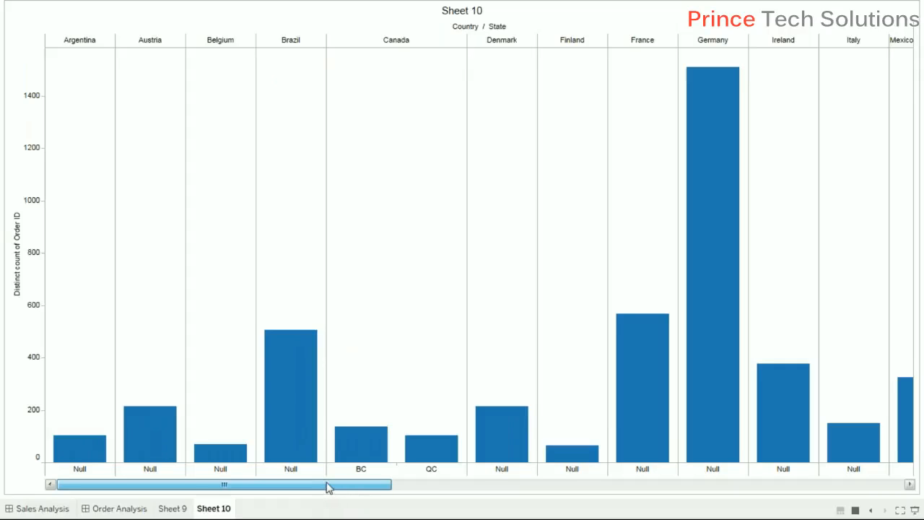
pyautogui.moveTo(286, 395)
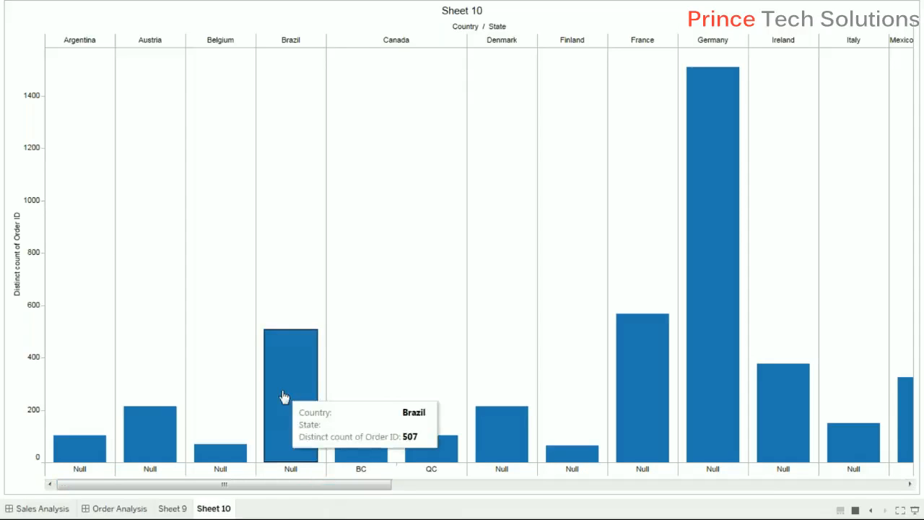
pyautogui.moveTo(302, 437)
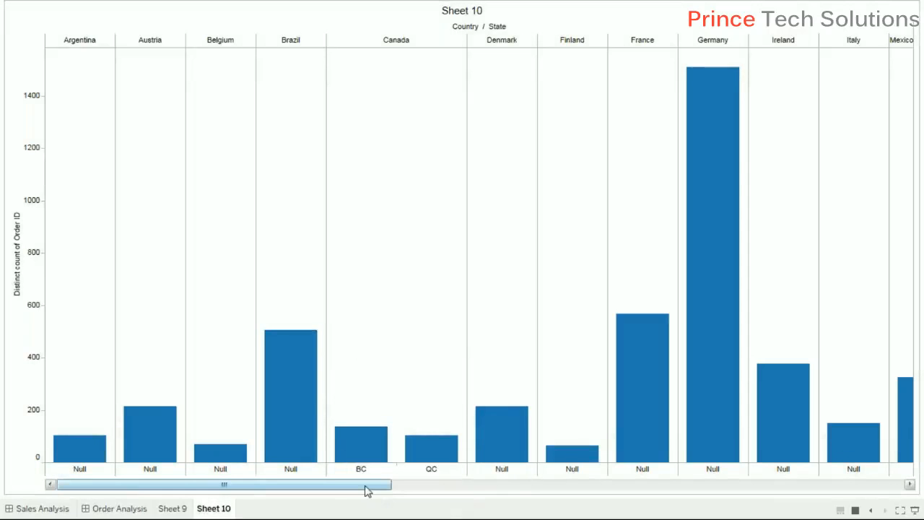
pyautogui.moveTo(364, 485)
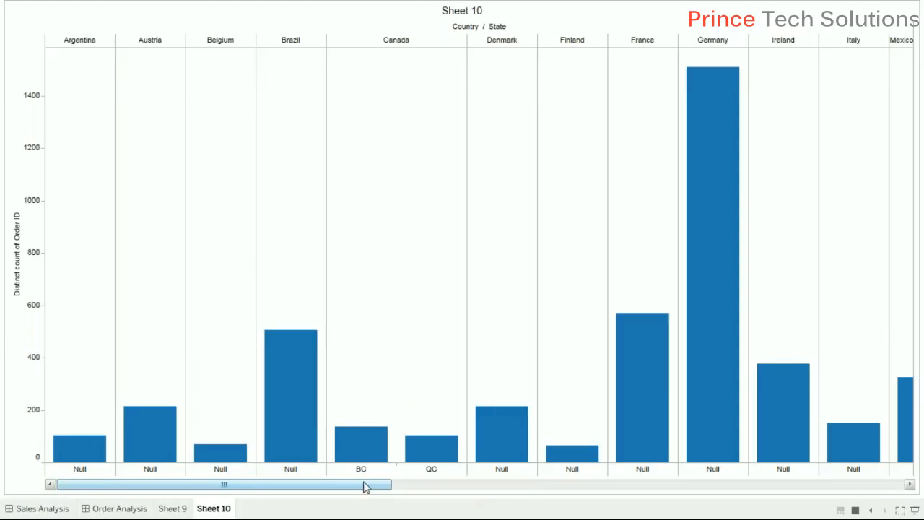
pyautogui.moveTo(360, 440)
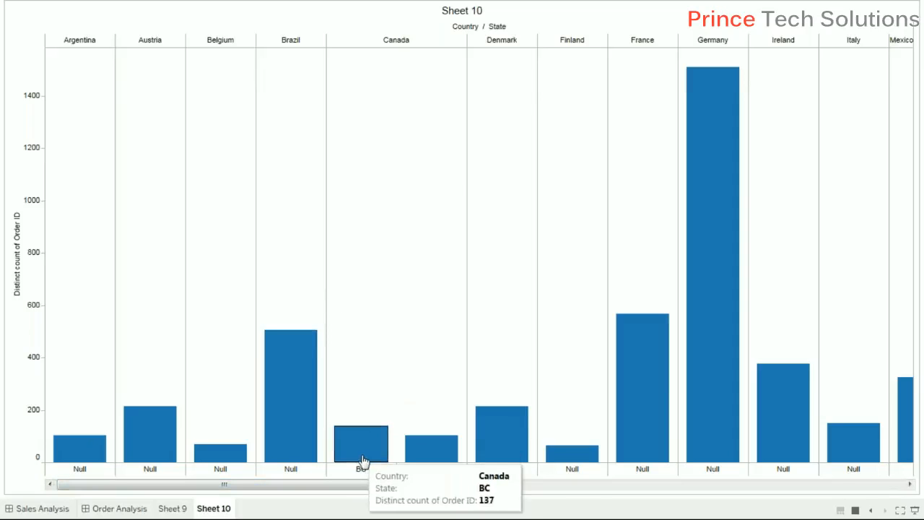
pyautogui.moveTo(430, 448)
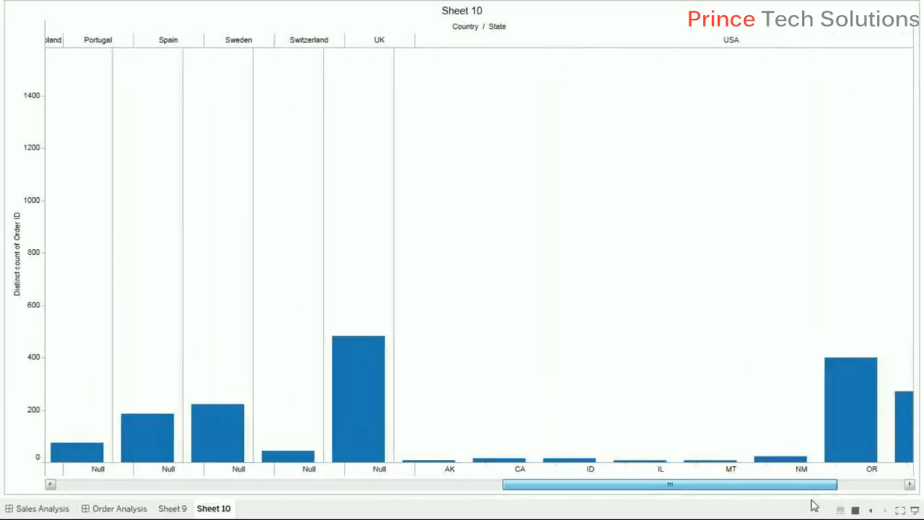
pyautogui.moveTo(667, 484); pyautogui.dragTo(736, 485)
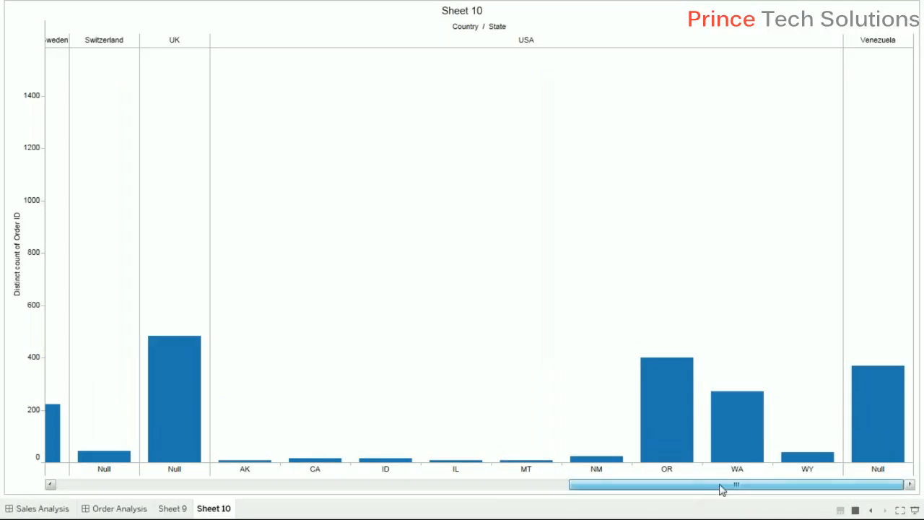
pyautogui.moveTo(722, 485); pyautogui.dragTo(109, 485)
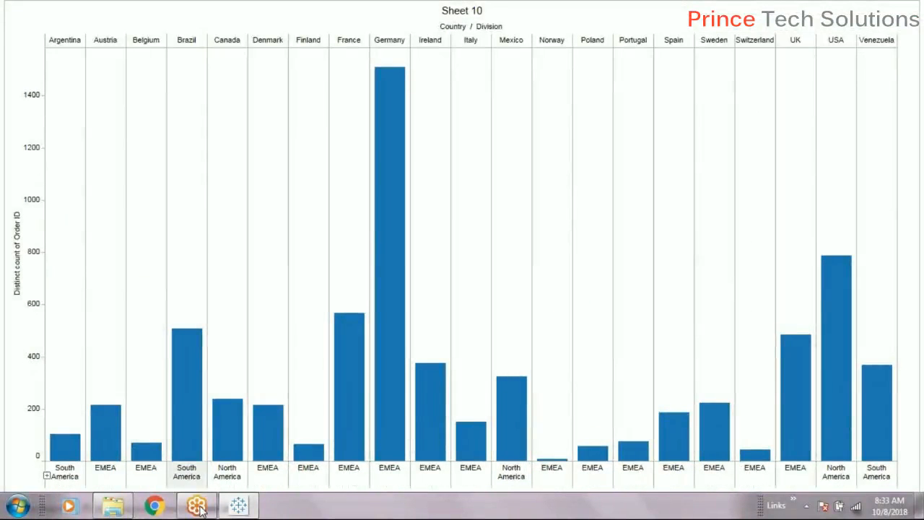
pyautogui.moveTo(32, 30)
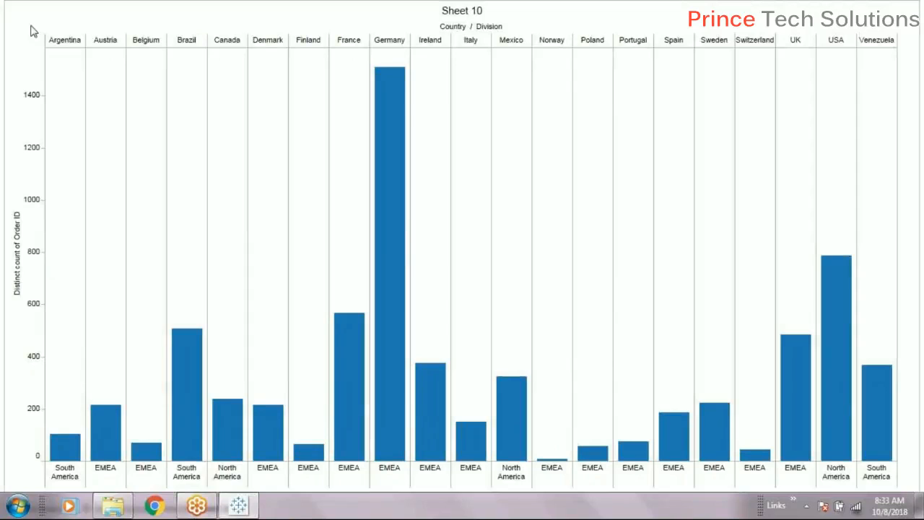
pyautogui.moveTo(127, 325)
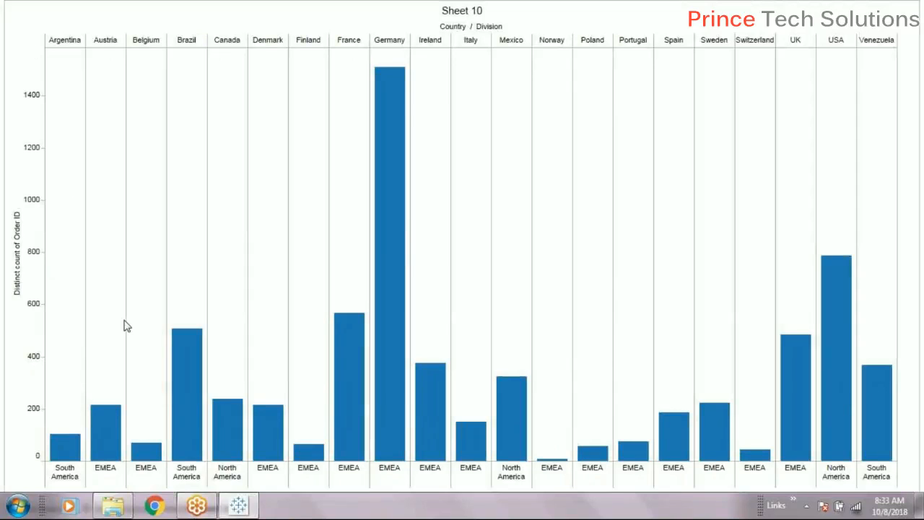
pyautogui.moveTo(396, 150)
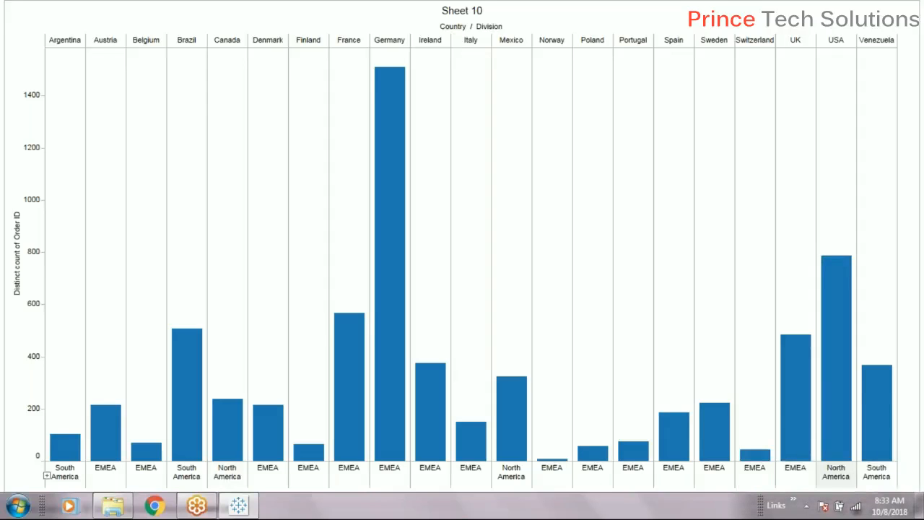
pyautogui.moveTo(836, 277)
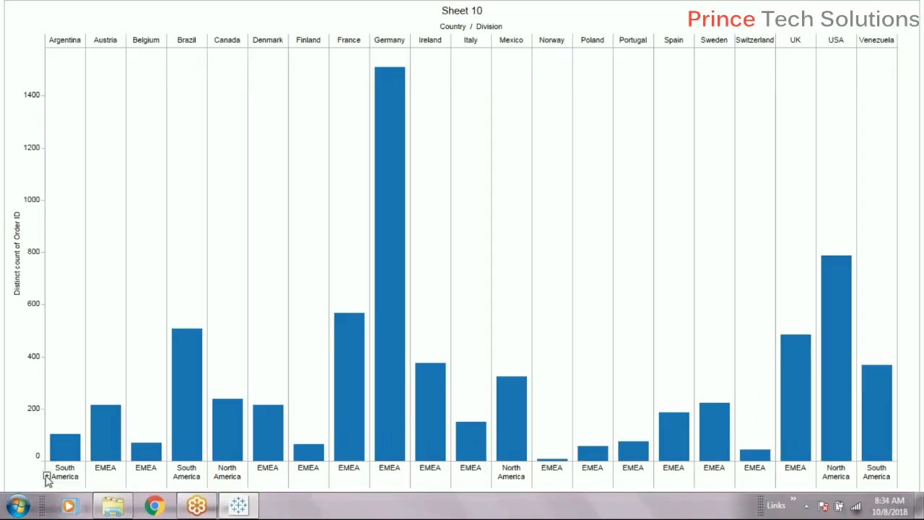
# Drill the Division header down to State and scroll right through the bars
pyautogui.click(46, 471)
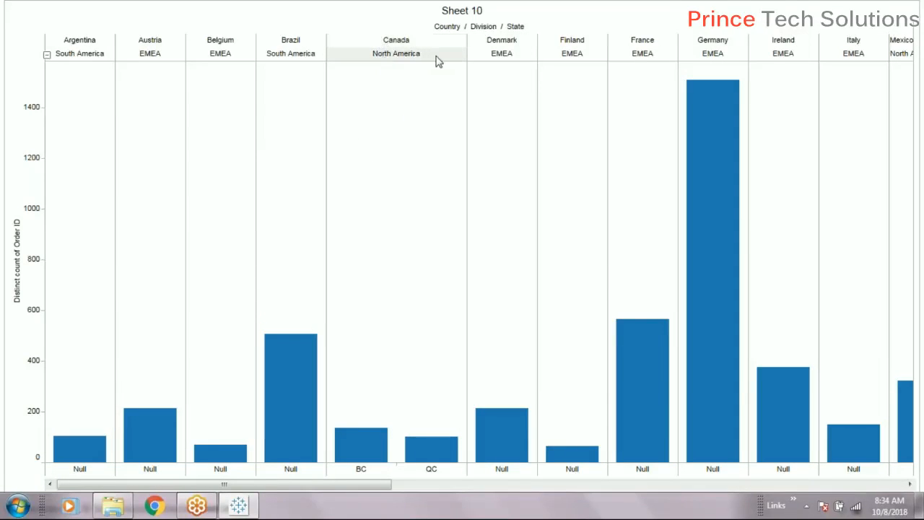
pyautogui.moveTo(430, 445)
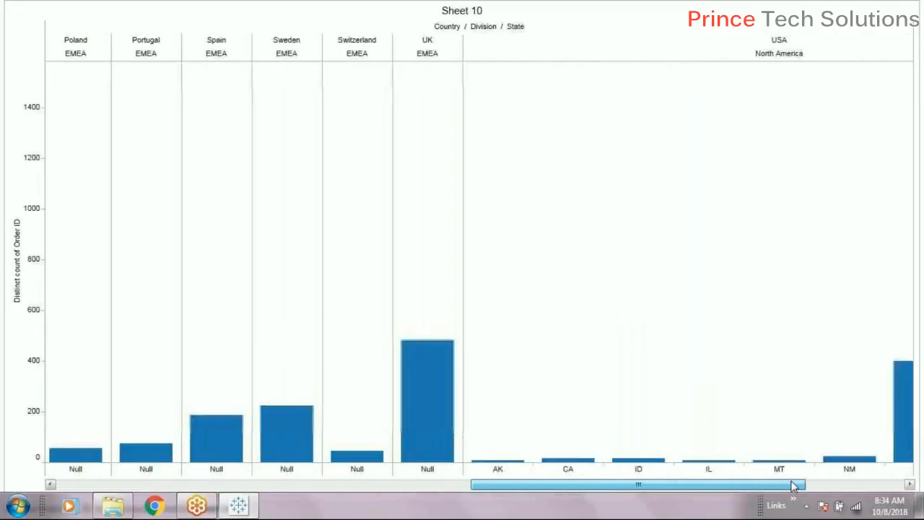
pyautogui.hscroll(3)
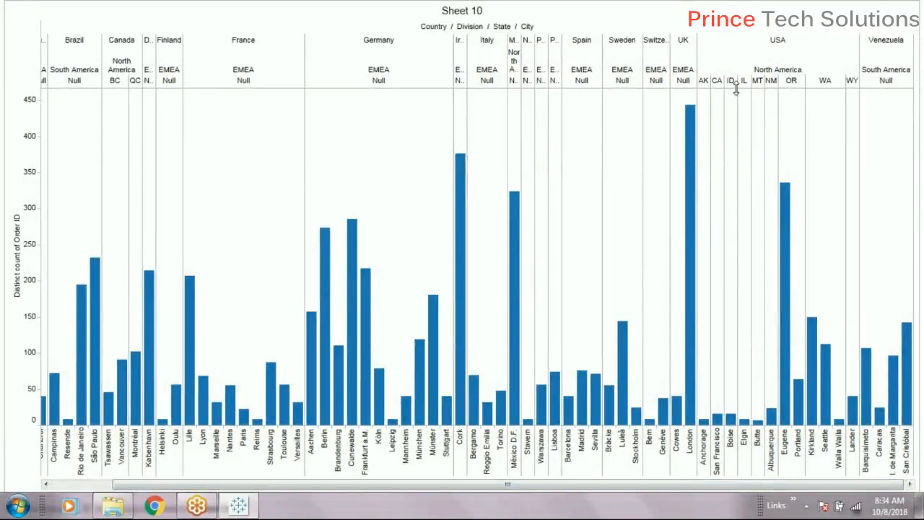
pyautogui.moveTo(825, 364)
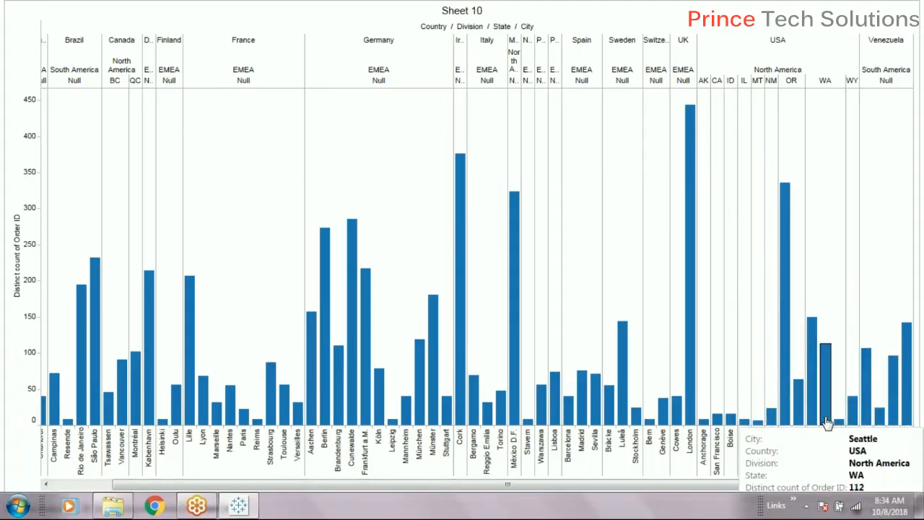
pyautogui.moveTo(823, 81)
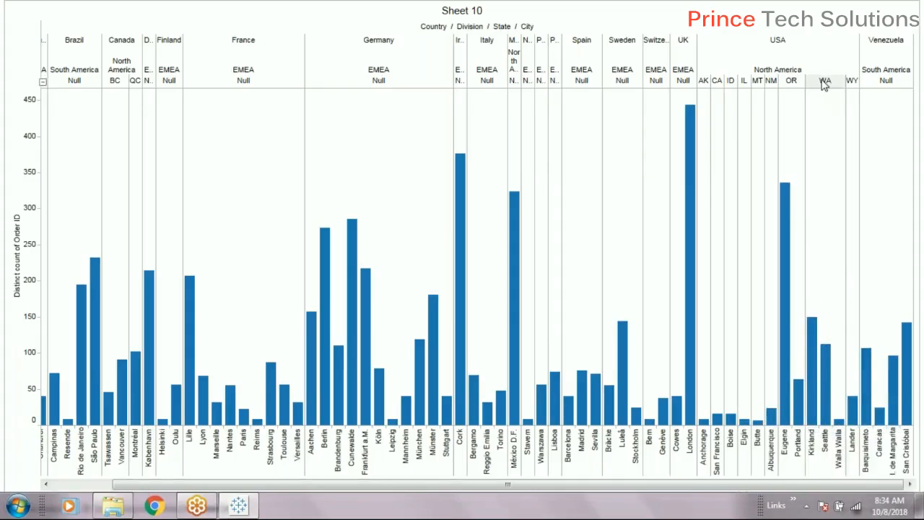
pyautogui.moveTo(825, 354)
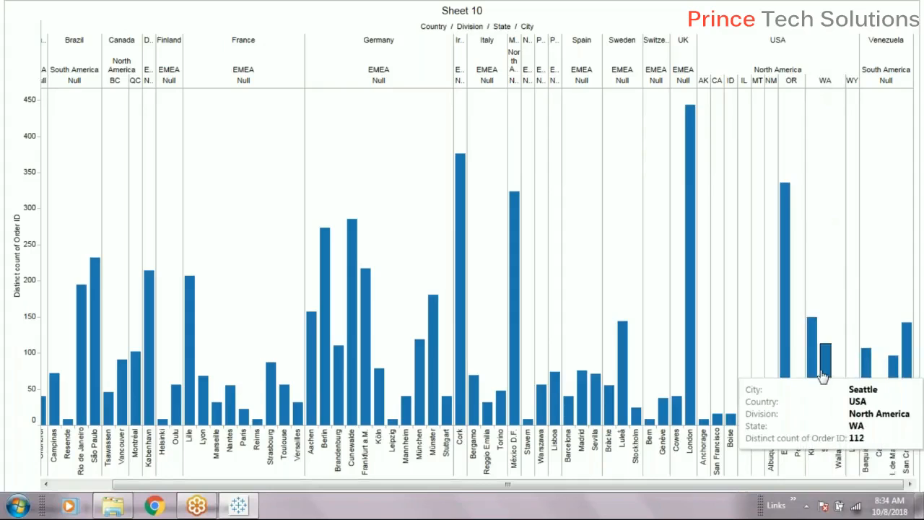
pyautogui.moveTo(811, 419)
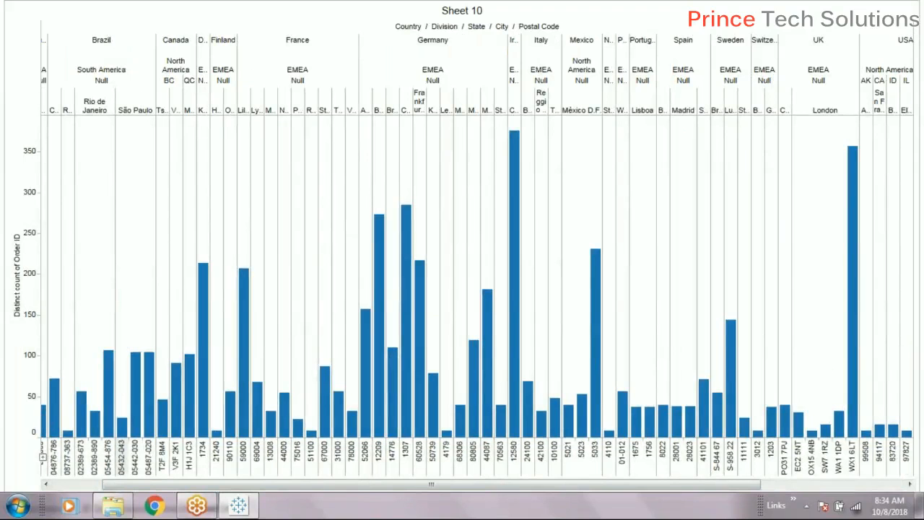
# Scroll right through the chart while it is drilled to the postal-code level
pyautogui.hscroll(3)
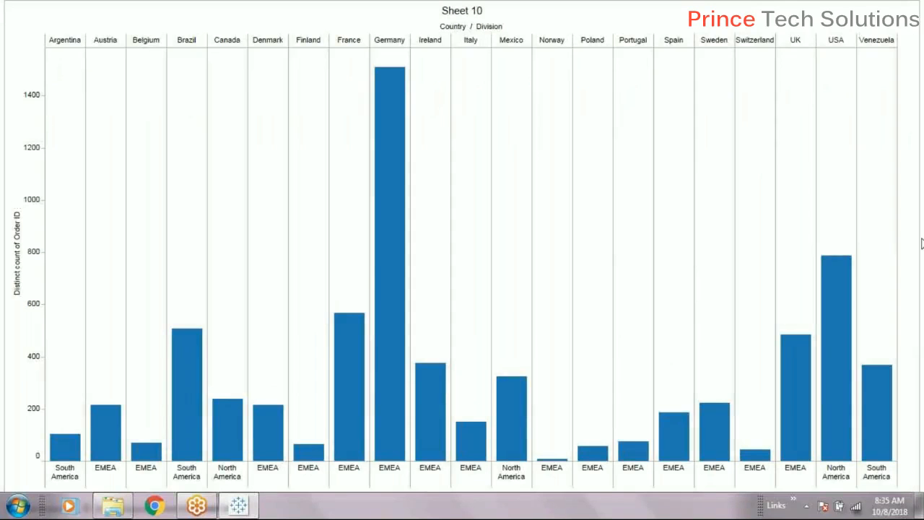
pyautogui.moveTo(765, 320)
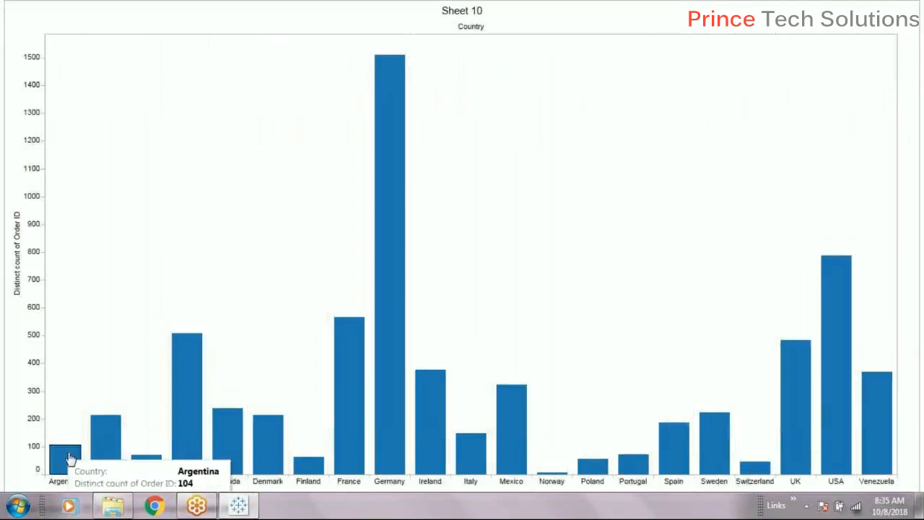
pyautogui.moveTo(911, 6)
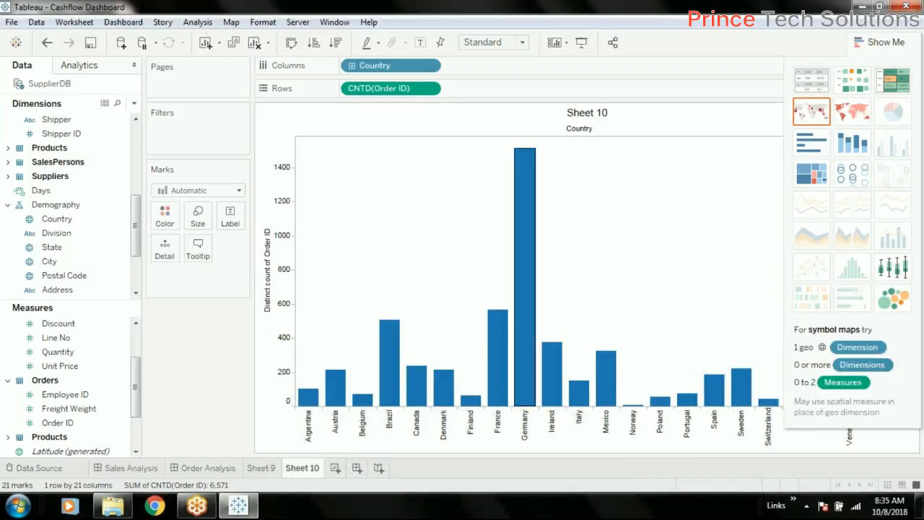
pyautogui.moveTo(525, 383)
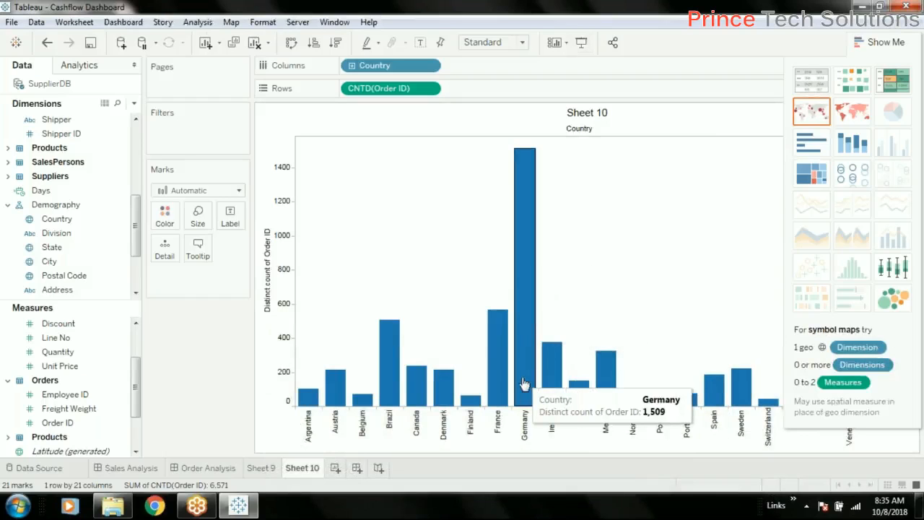
pyautogui.moveTo(580, 396)
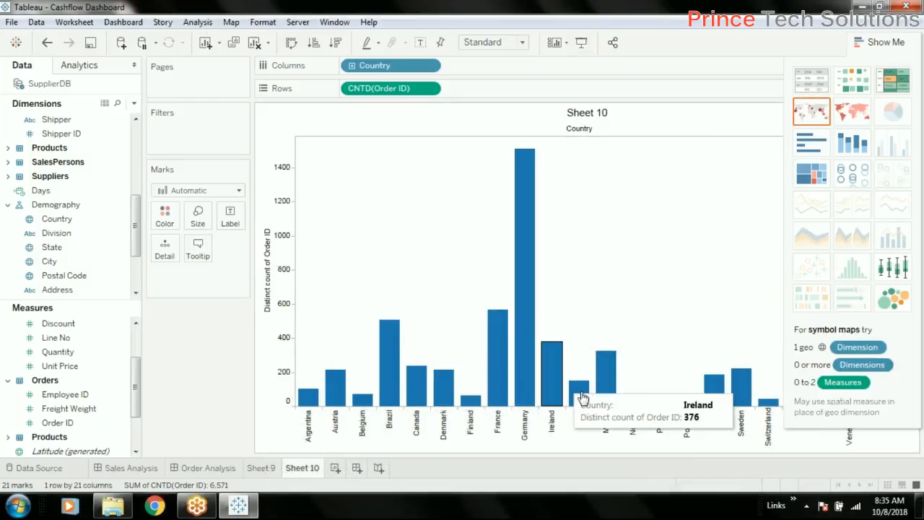
pyautogui.moveTo(497, 321)
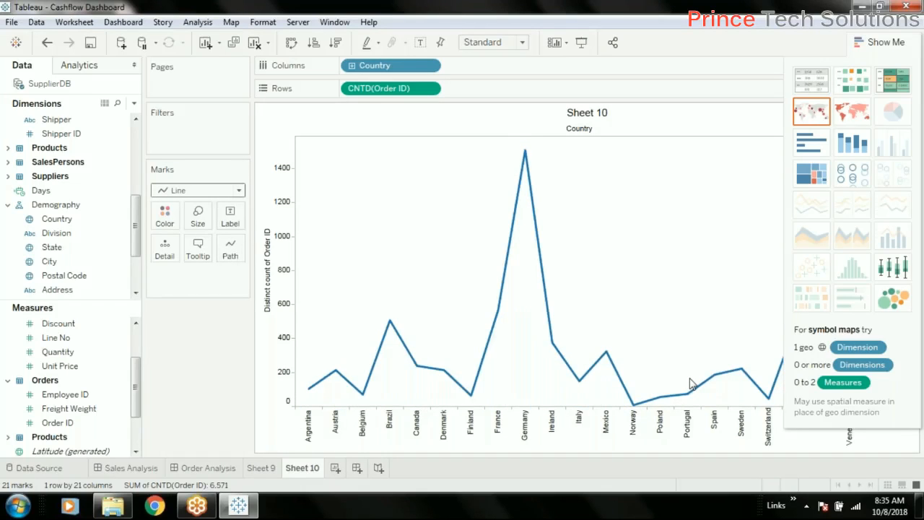
pyautogui.moveTo(686, 381)
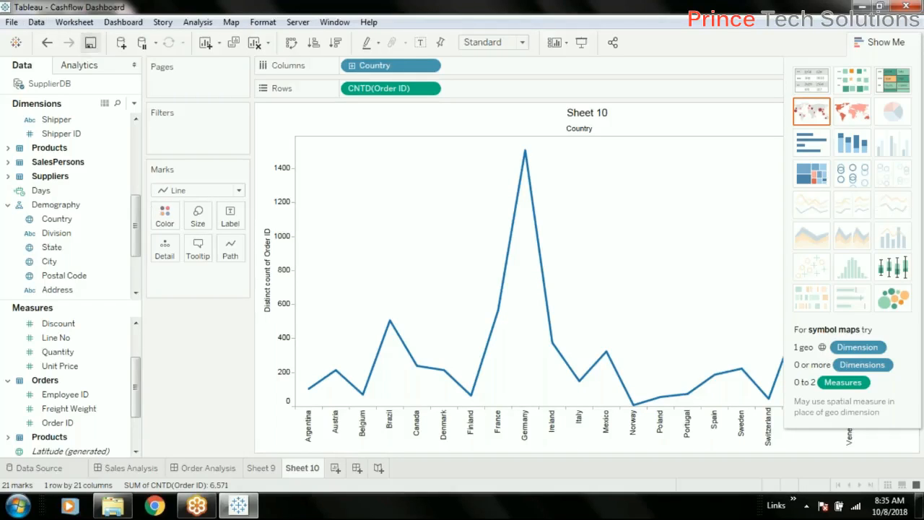
pyautogui.moveTo(234, 303)
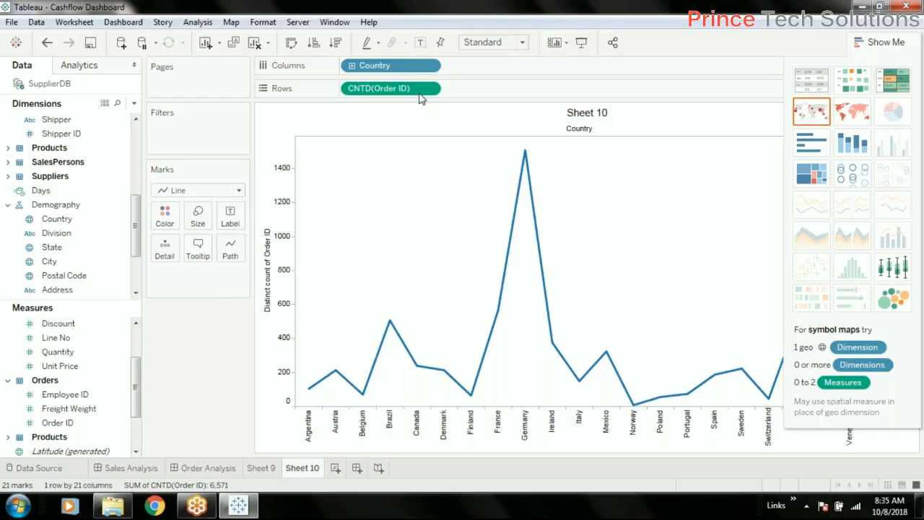
# Colour the line pink from the Marks card, then bring up the vertical axis options
pyautogui.click(164, 215)
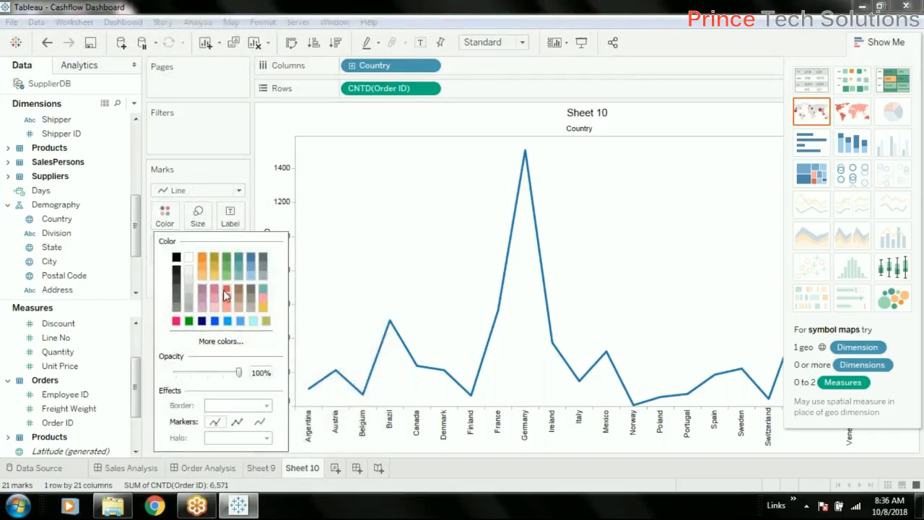
pyautogui.click(176, 321)
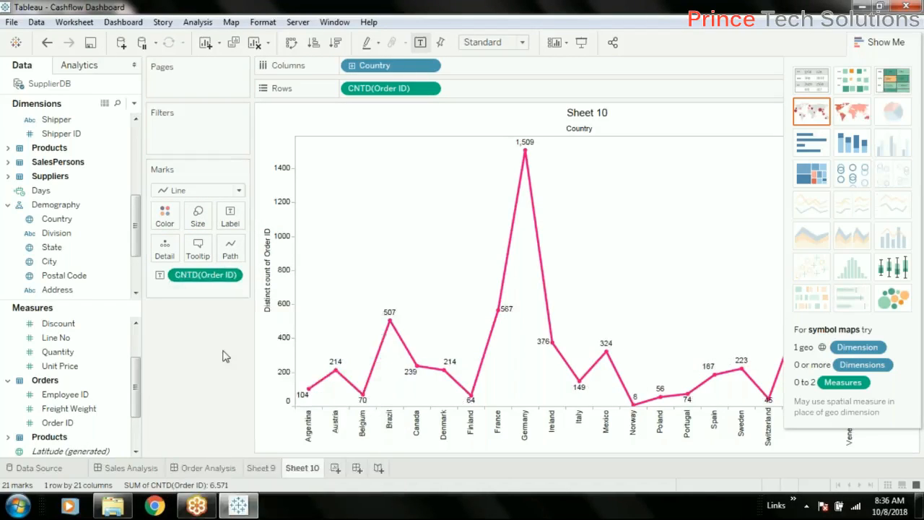
pyautogui.moveTo(505, 399)
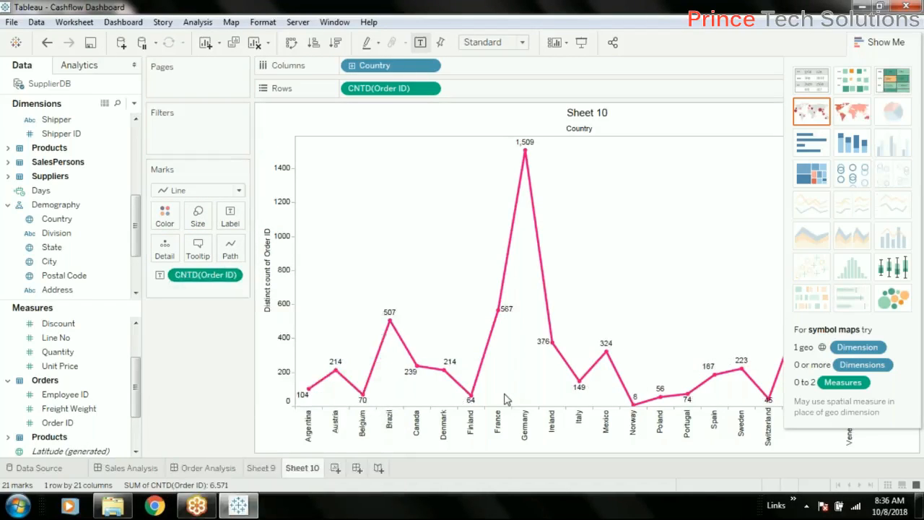
pyautogui.moveTo(470, 399)
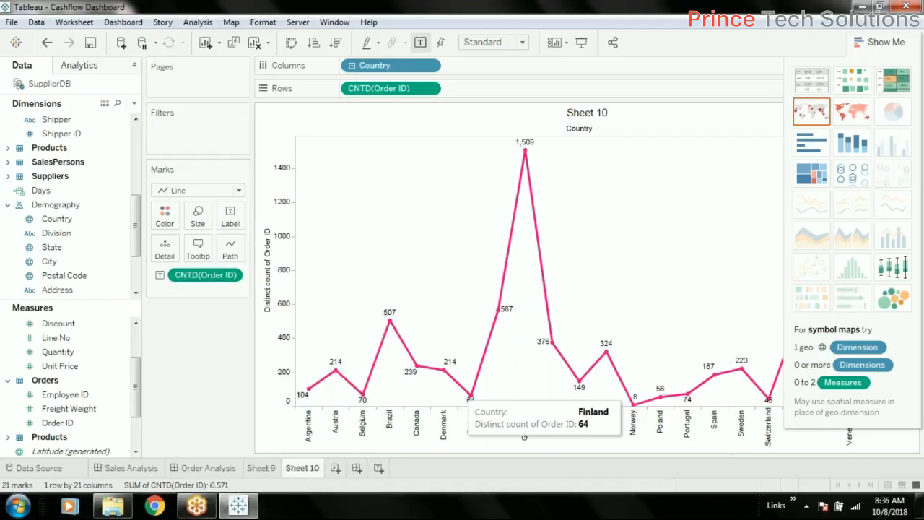
pyautogui.rightClick(271, 272)
pyautogui.write('No of Order')
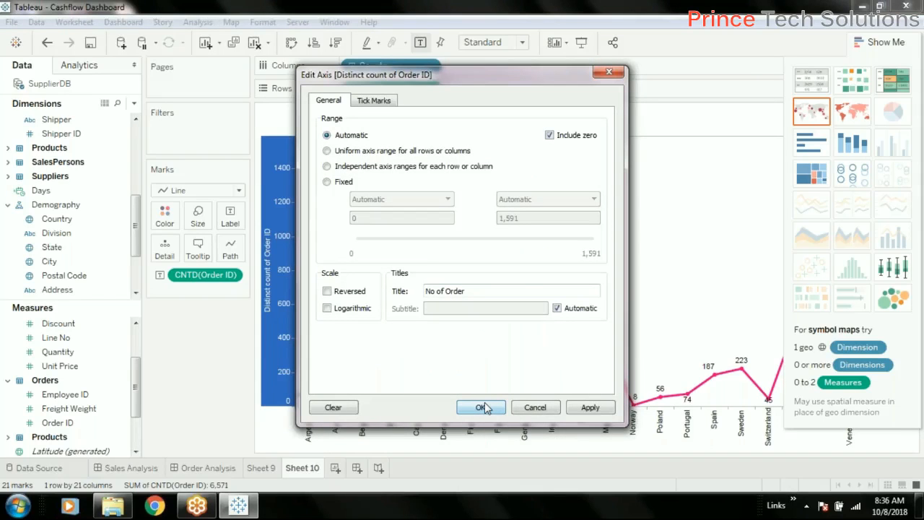
# Confirm the axis title 'No of Order' and start renaming the Sheet 10 tab
pyautogui.click(481, 407)
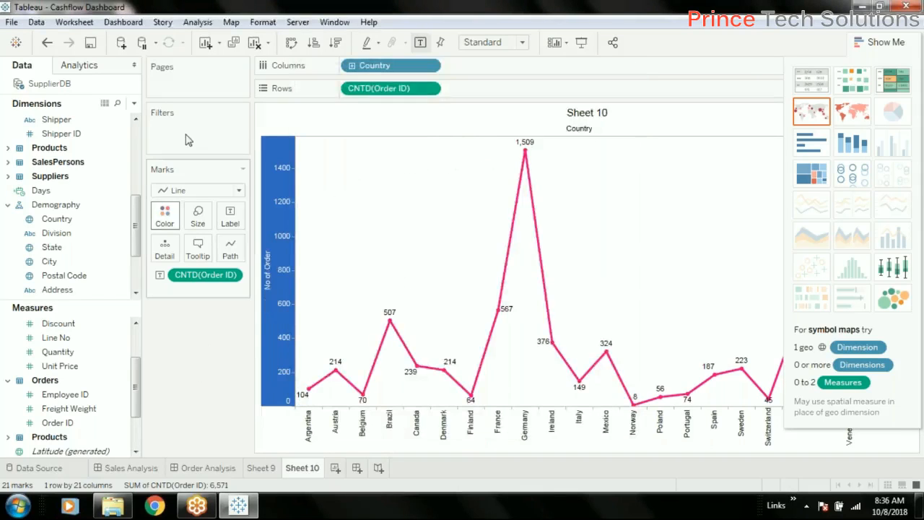
pyautogui.doubleClick(303, 467)
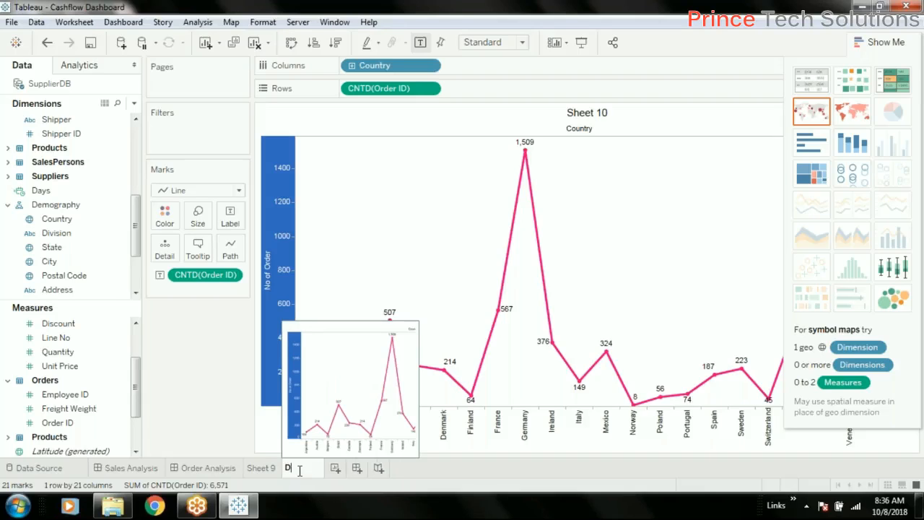
# Enter 'Demography wise' as the start of the new sheet name
pyautogui.write('Demography')
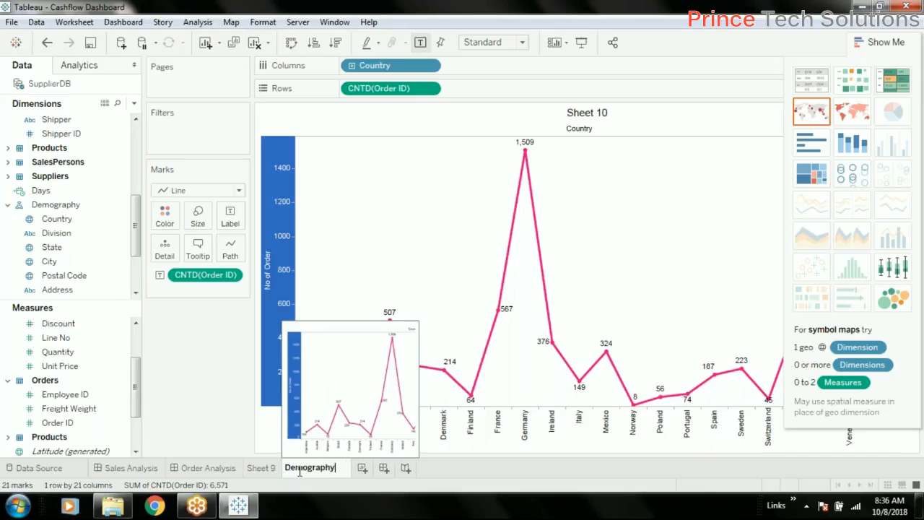
pyautogui.write('wise Sale Analysi...')
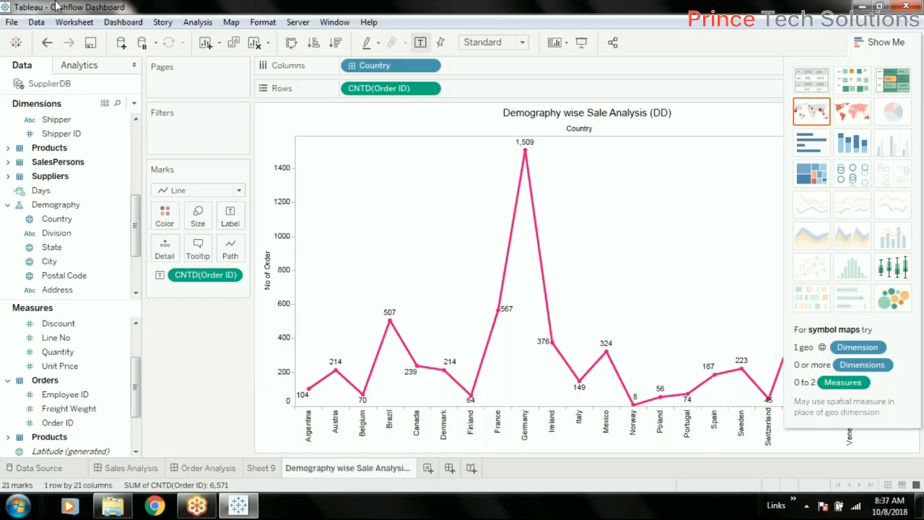
pyautogui.moveTo(672, 162)
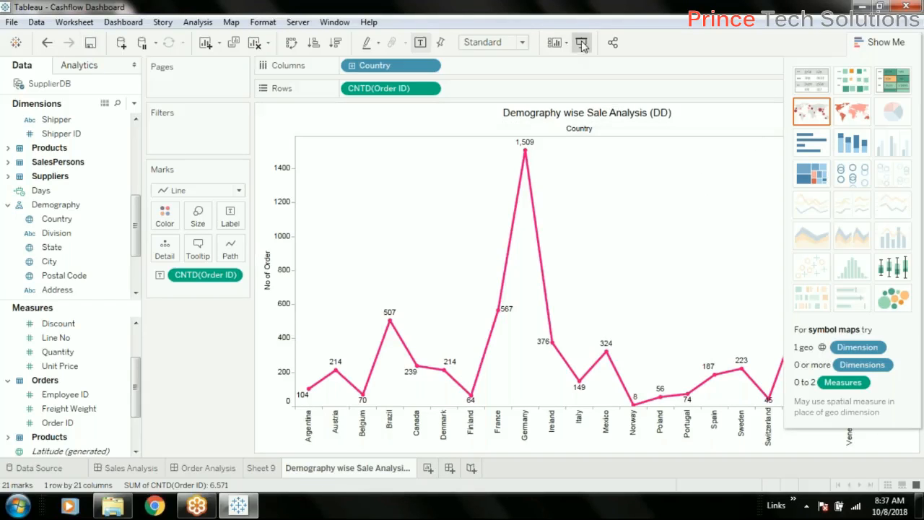
# Switch to Presentation Mode and collapse the drilled chart back to Country level
pyautogui.click(583, 42)
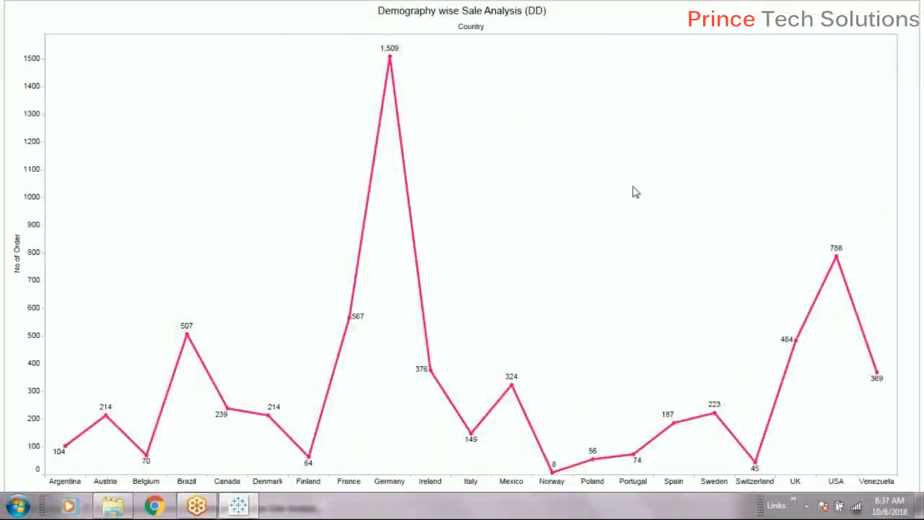
pyautogui.moveTo(88, 500)
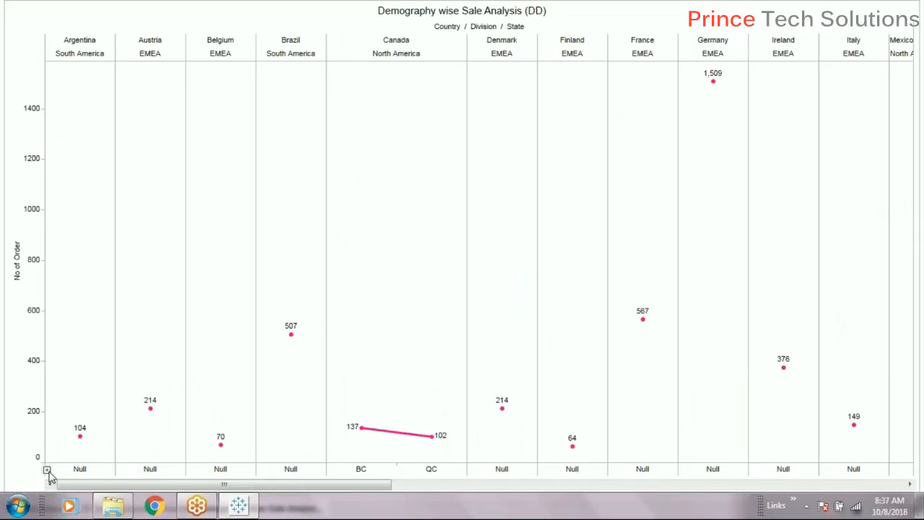
pyautogui.click(46, 469)
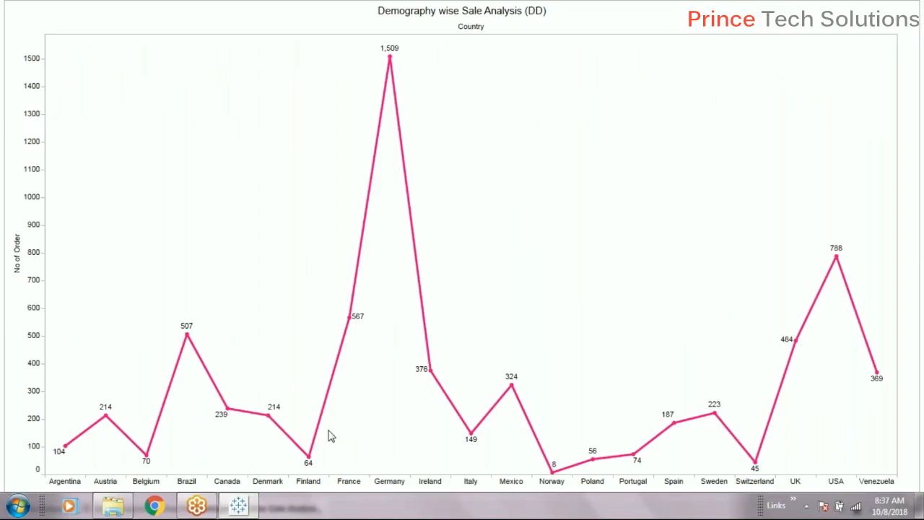
pyautogui.moveTo(794, 111)
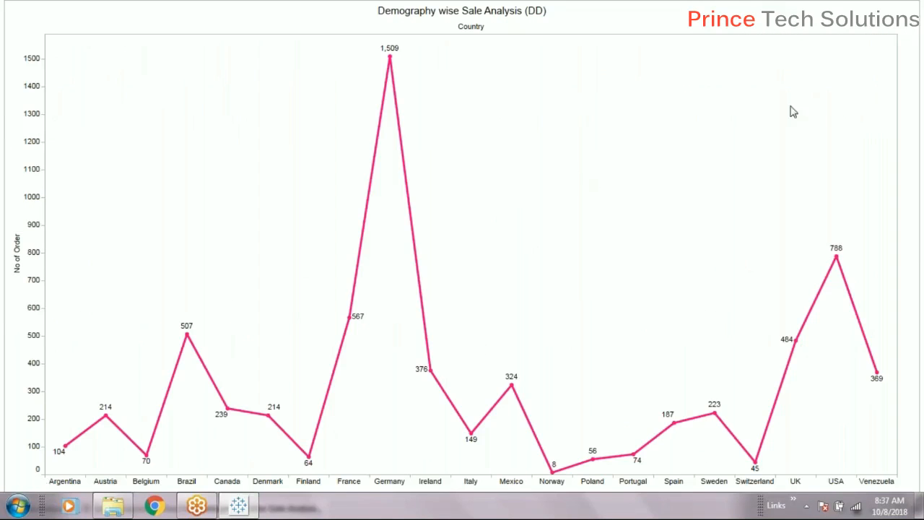